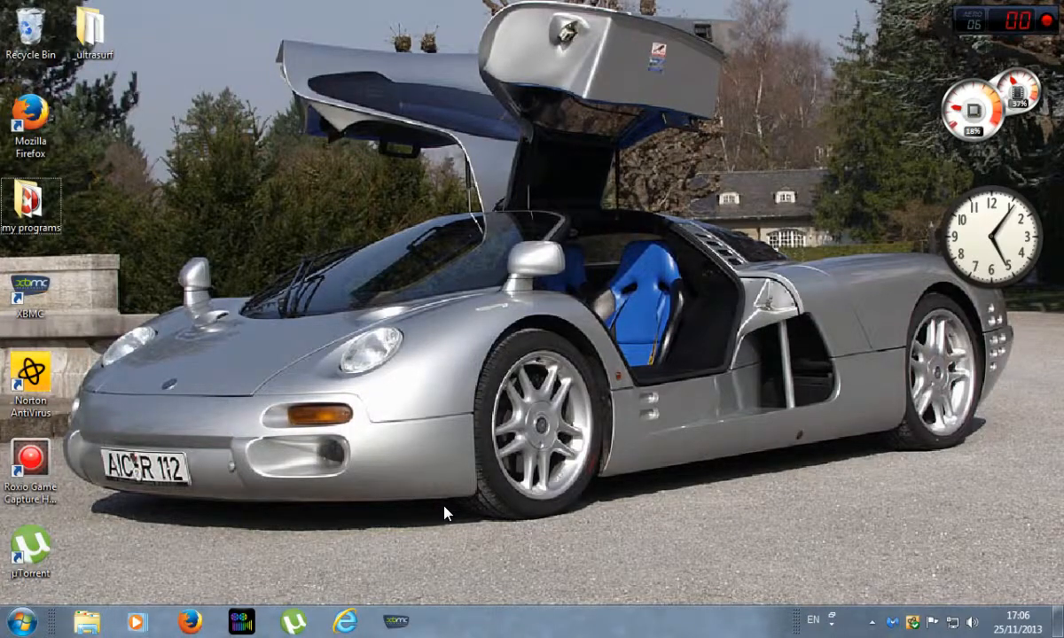
pyautogui.moveTo(436, 519)
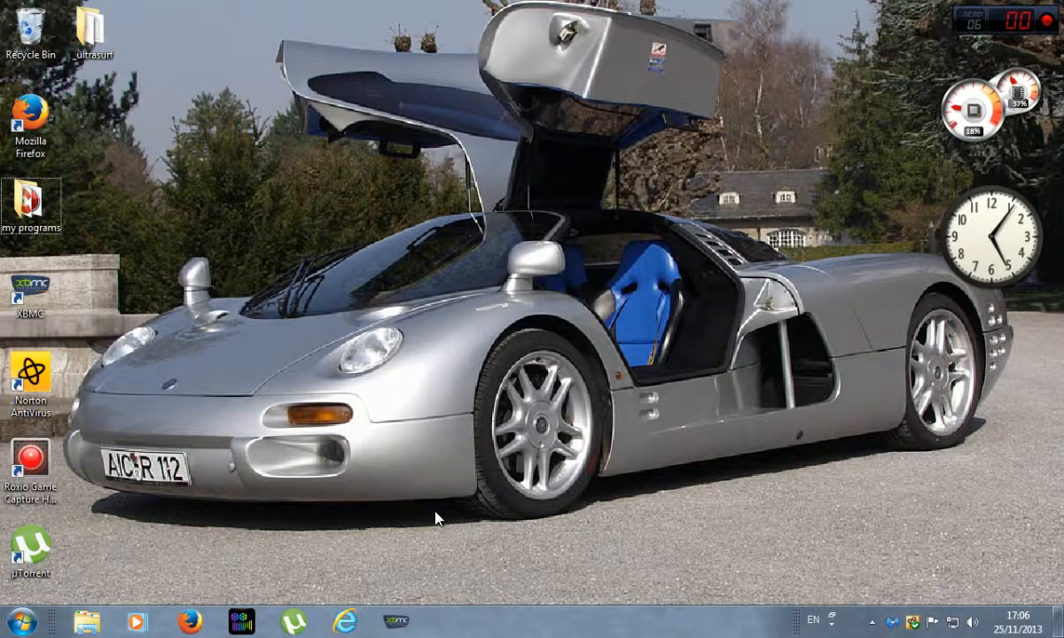
pyautogui.moveTo(370, 368)
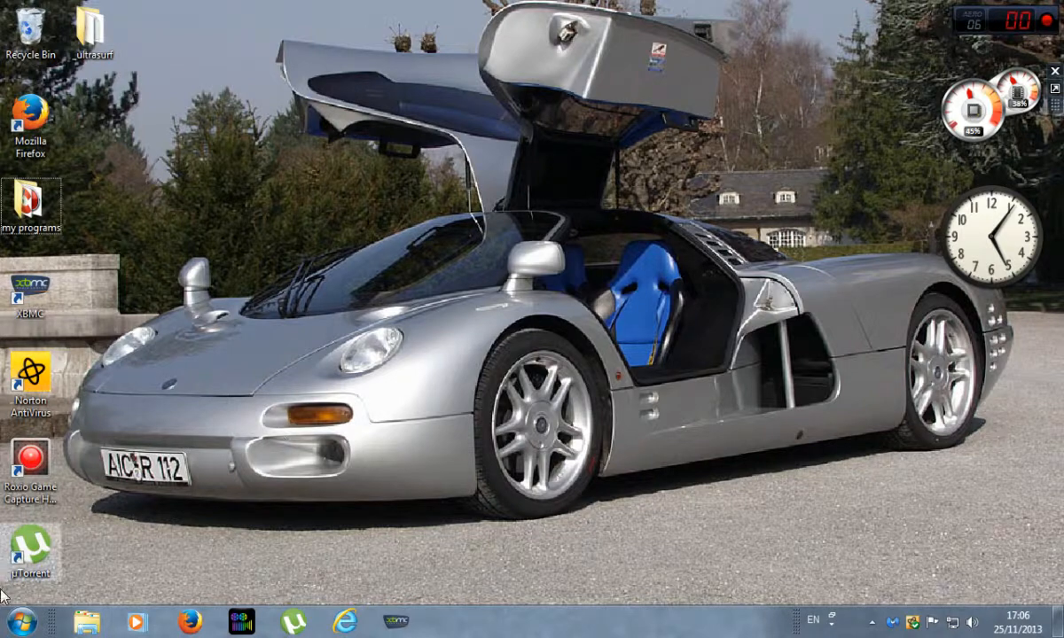
# - Launch the Desktop Gadget Gallery from the Start menu, then close it
pyautogui.click(16, 624)
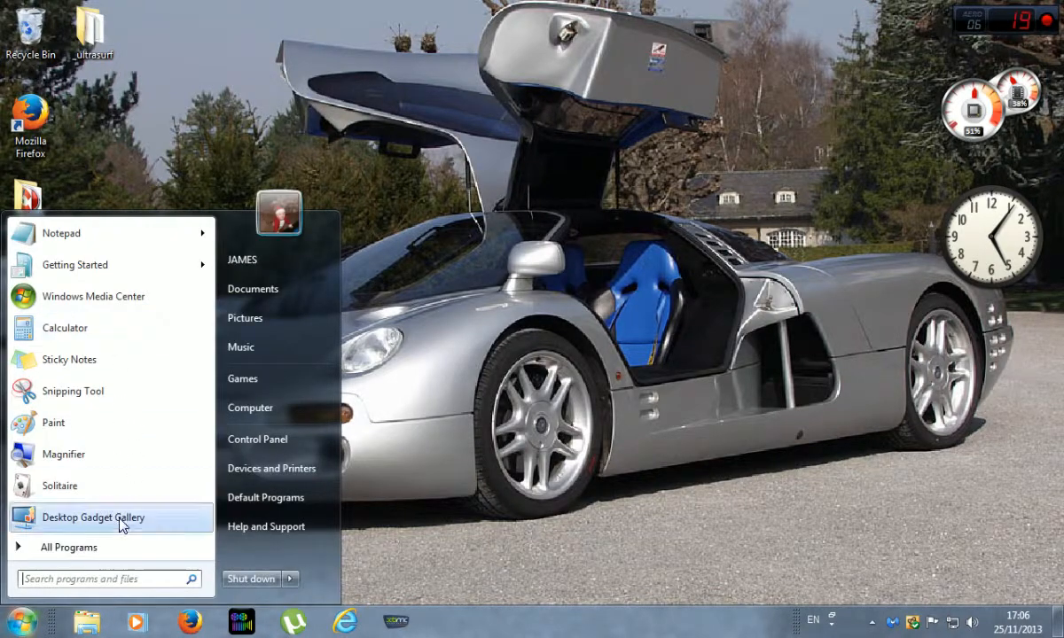
pyautogui.click(68, 547)
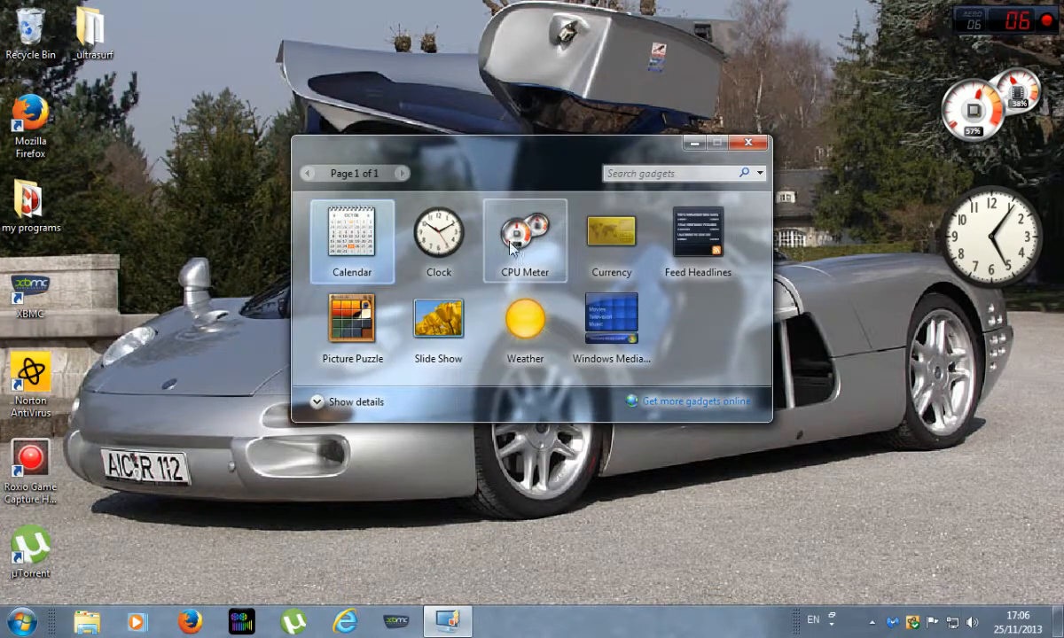
pyautogui.doubleClick(525, 236)
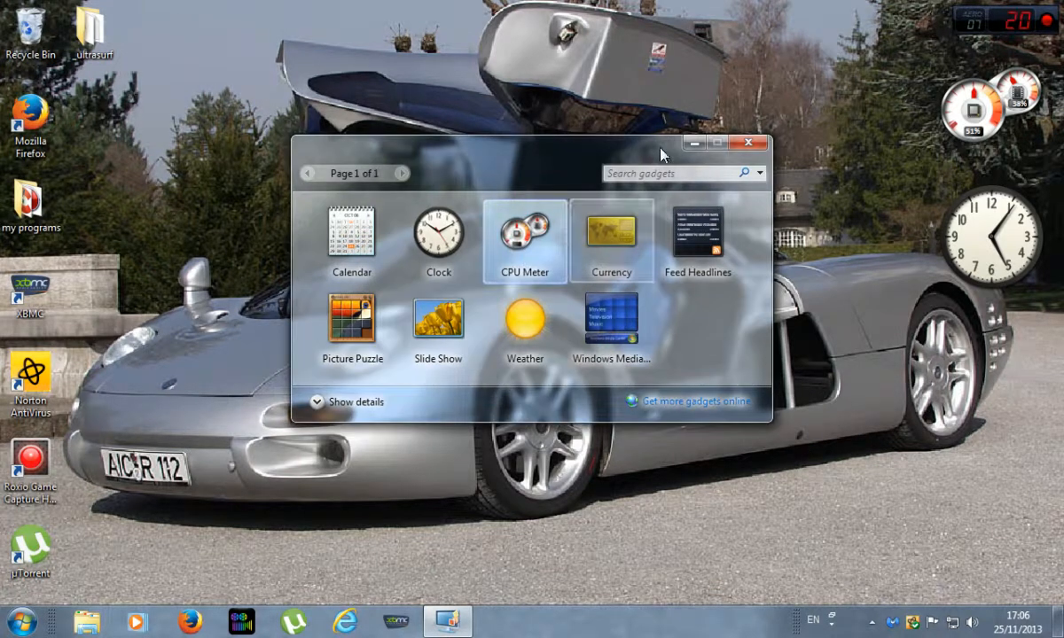
pyautogui.click(749, 142)
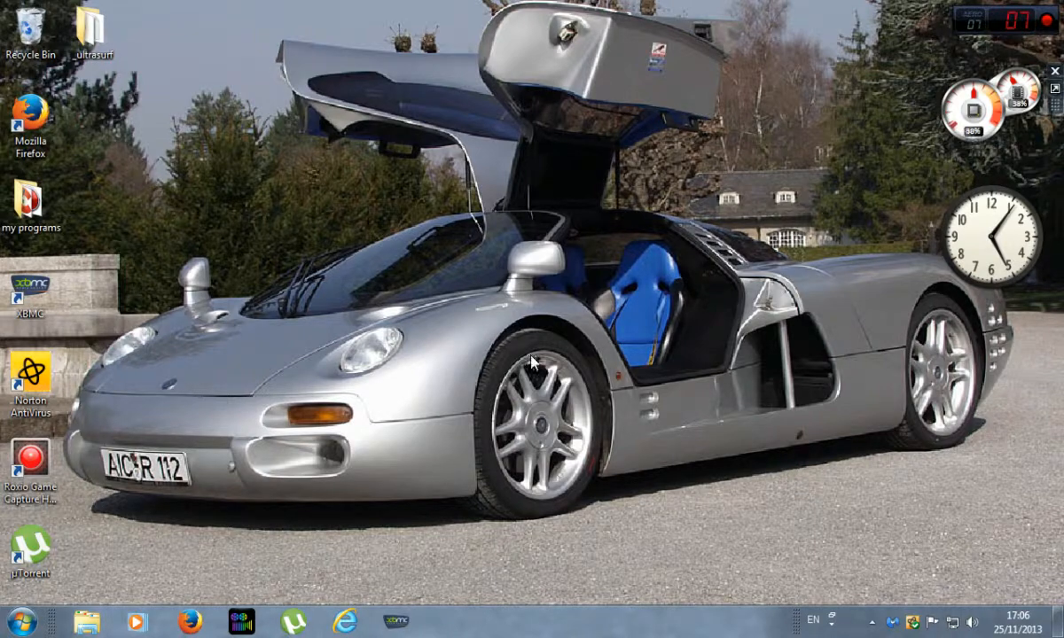
pyautogui.moveTo(217, 286)
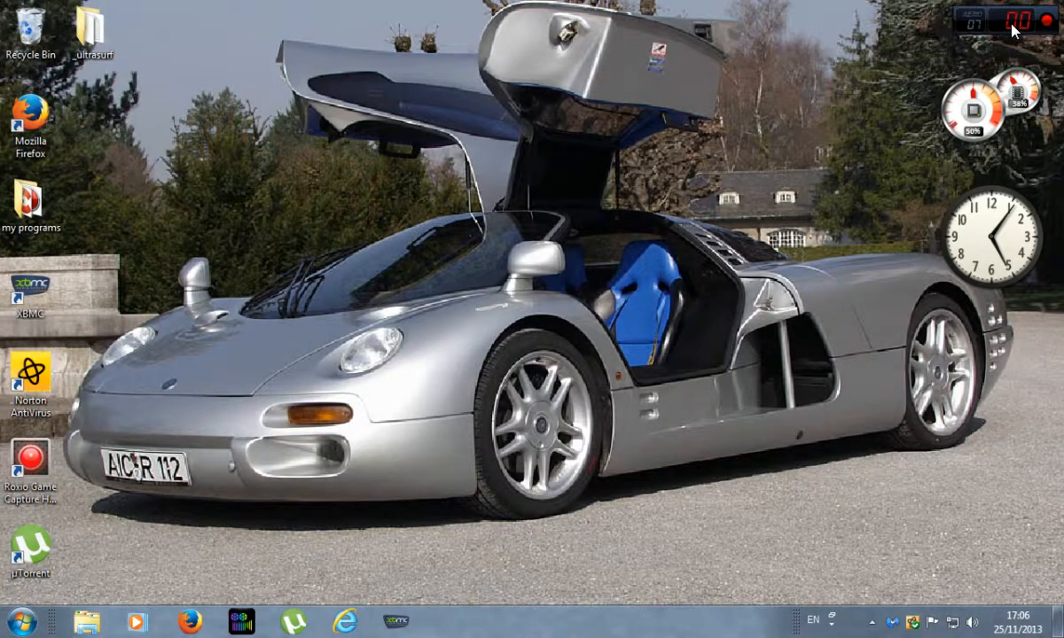
pyautogui.moveTo(122, 526)
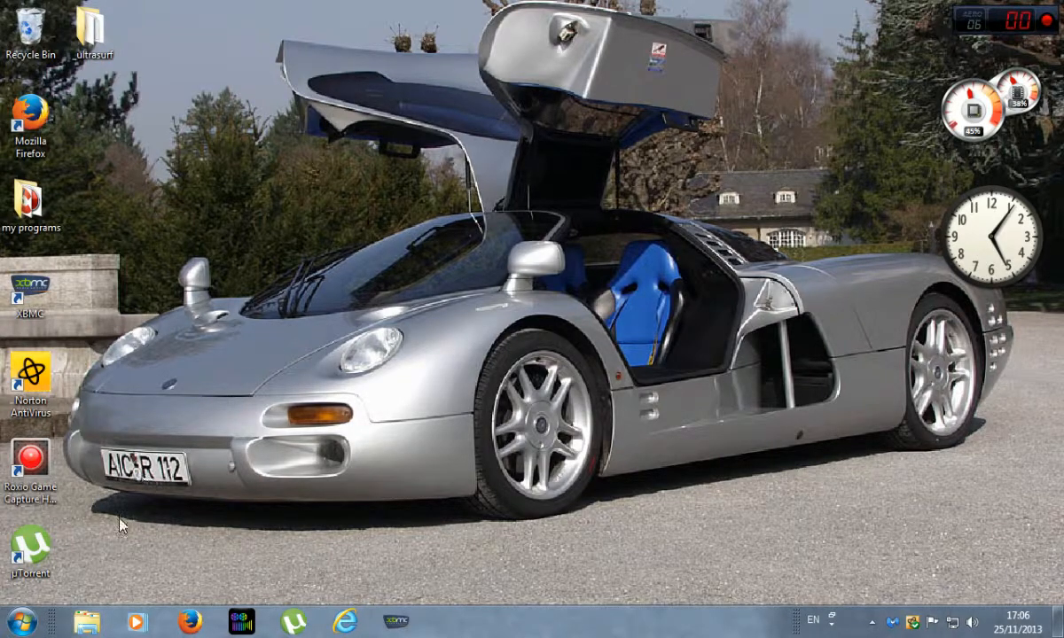
# - Search programs and files in the Start menu for msconfig
pyautogui.click(14, 624)
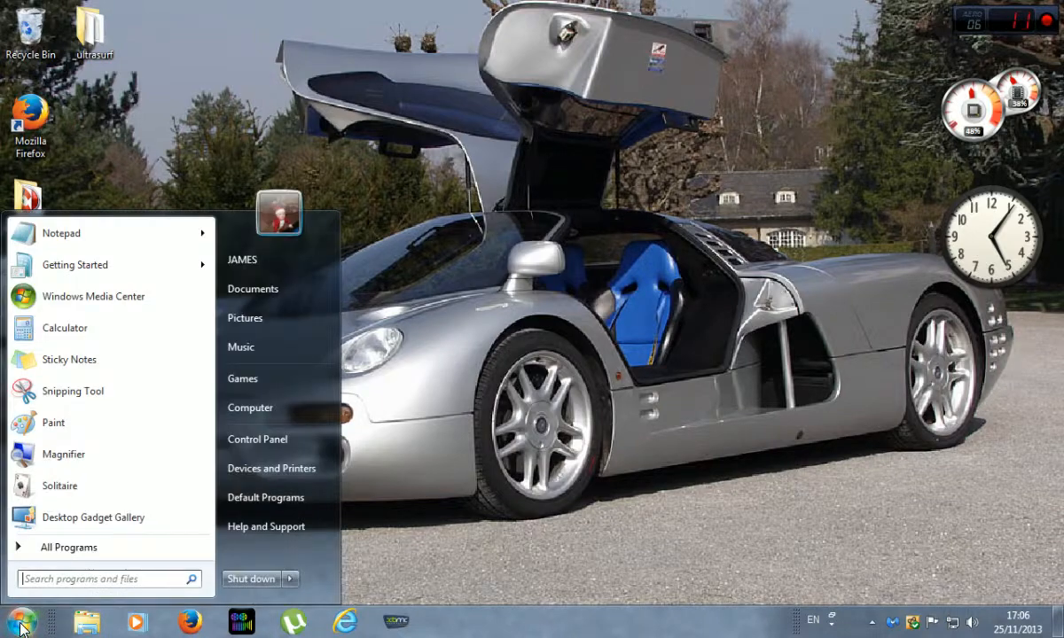
pyautogui.click(106, 579)
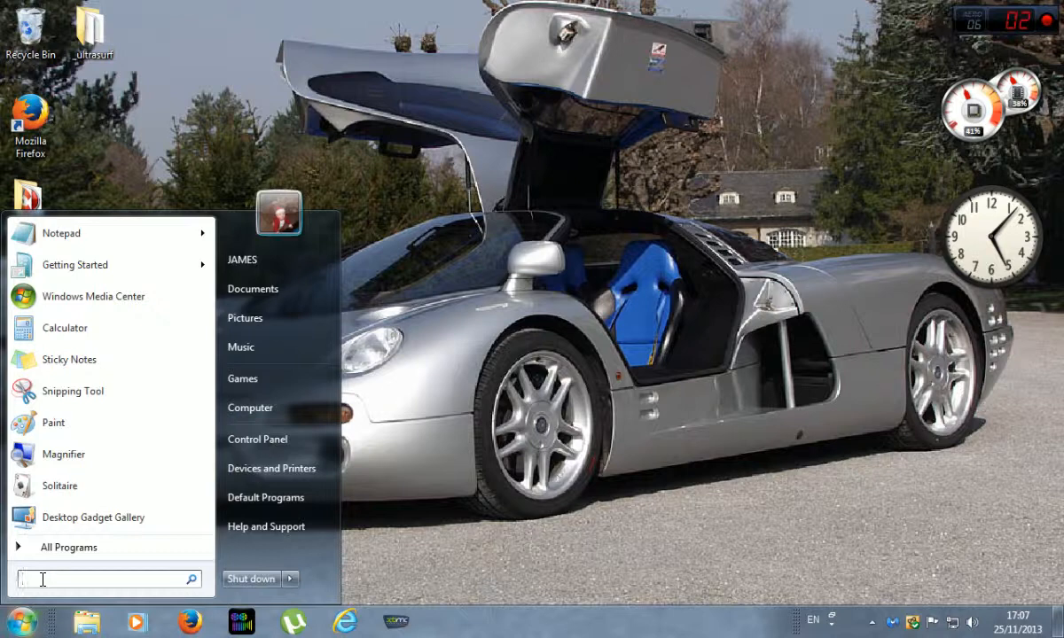
pyautogui.write('m')
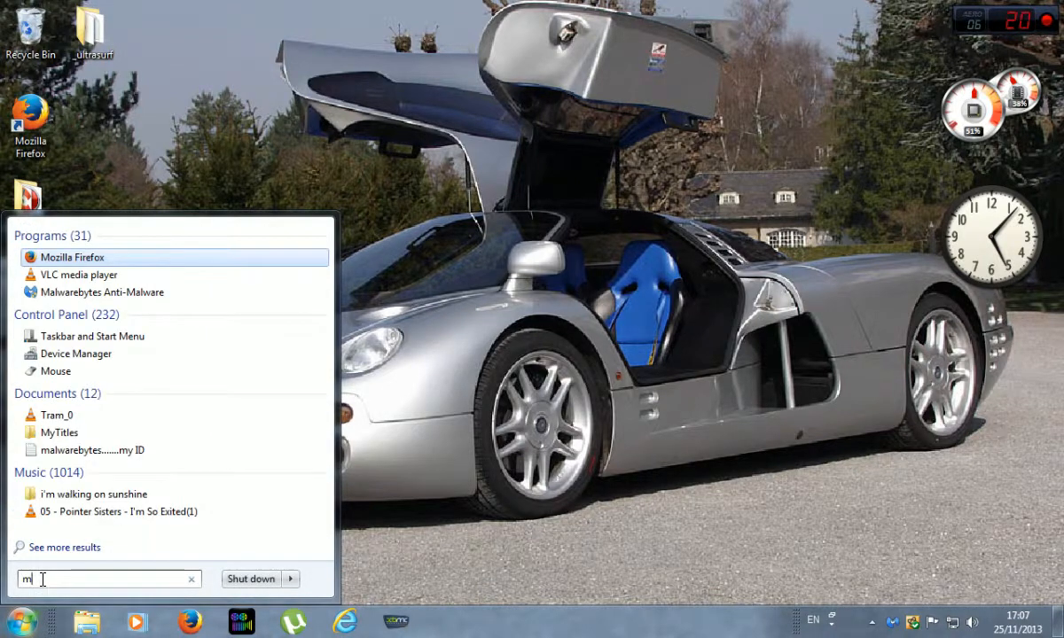
pyautogui.write('sc')
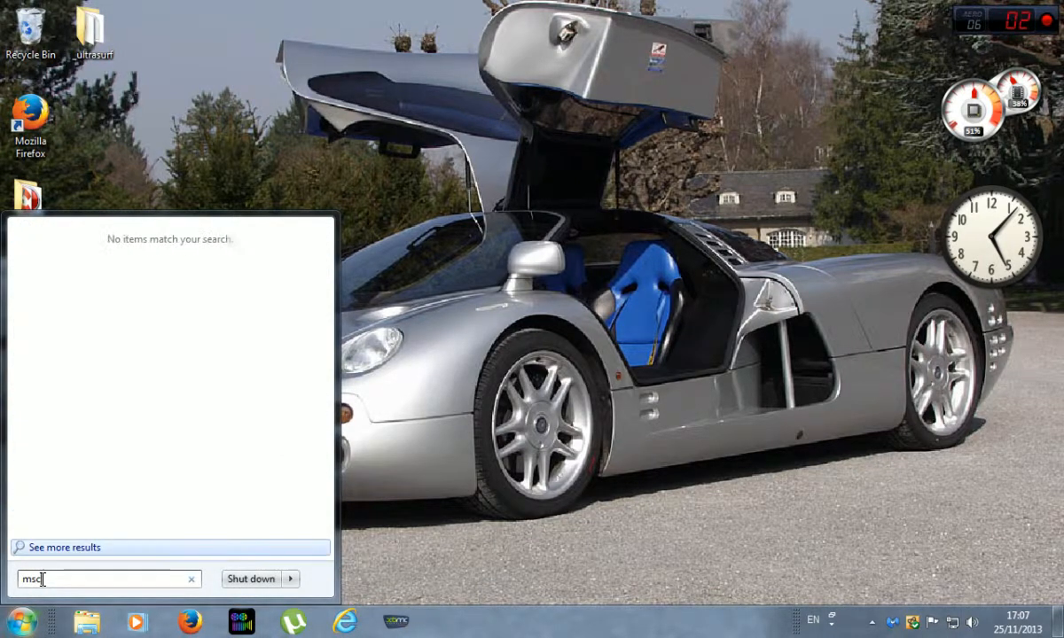
pyautogui.write('on')
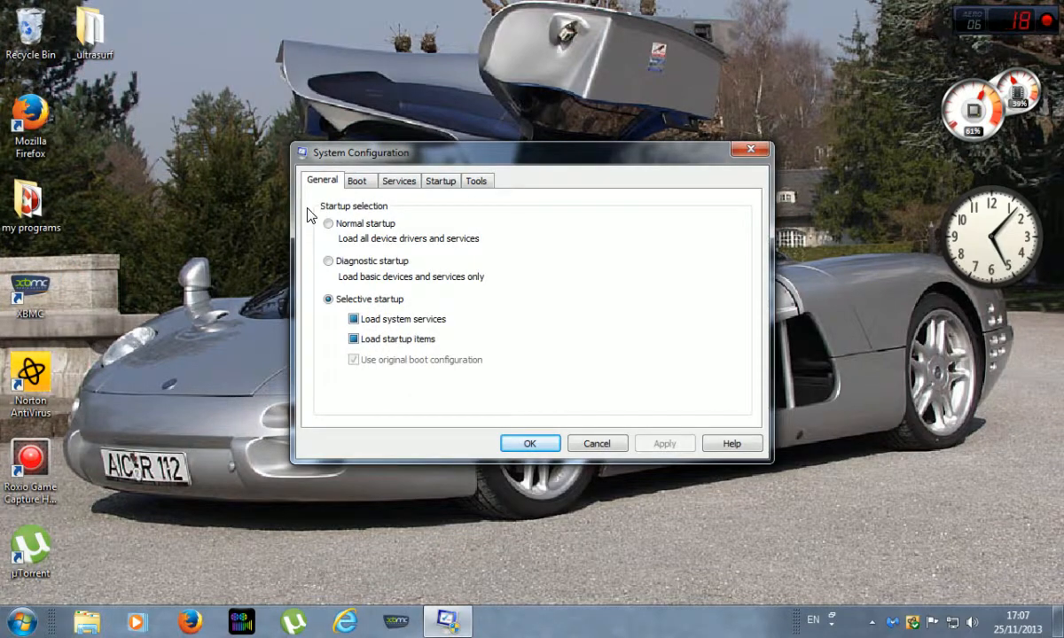
pyautogui.moveTo(572, 208)
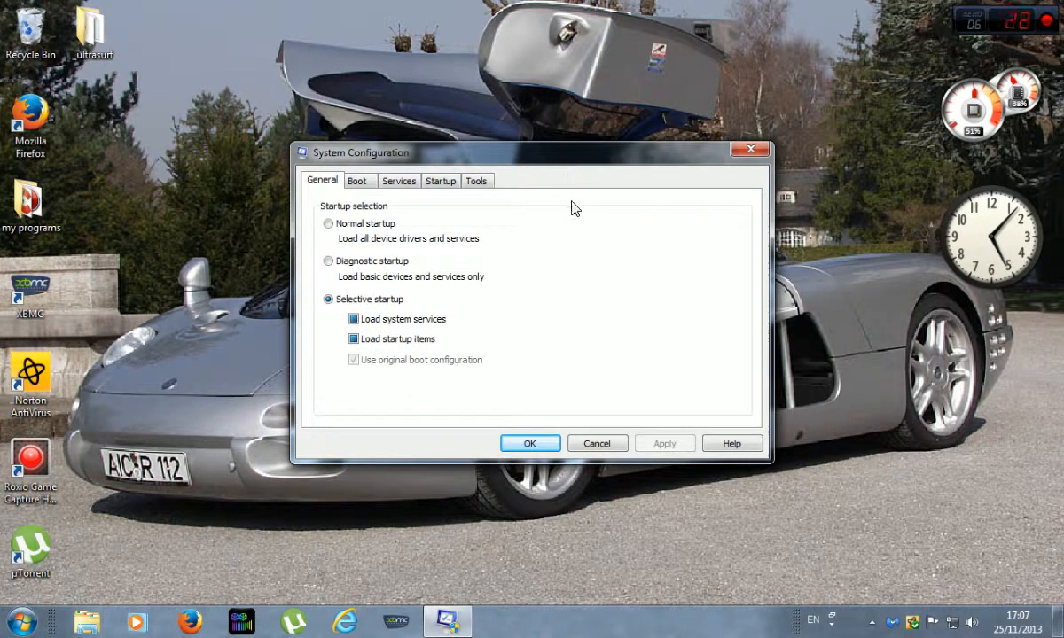
pyautogui.moveTo(395, 276)
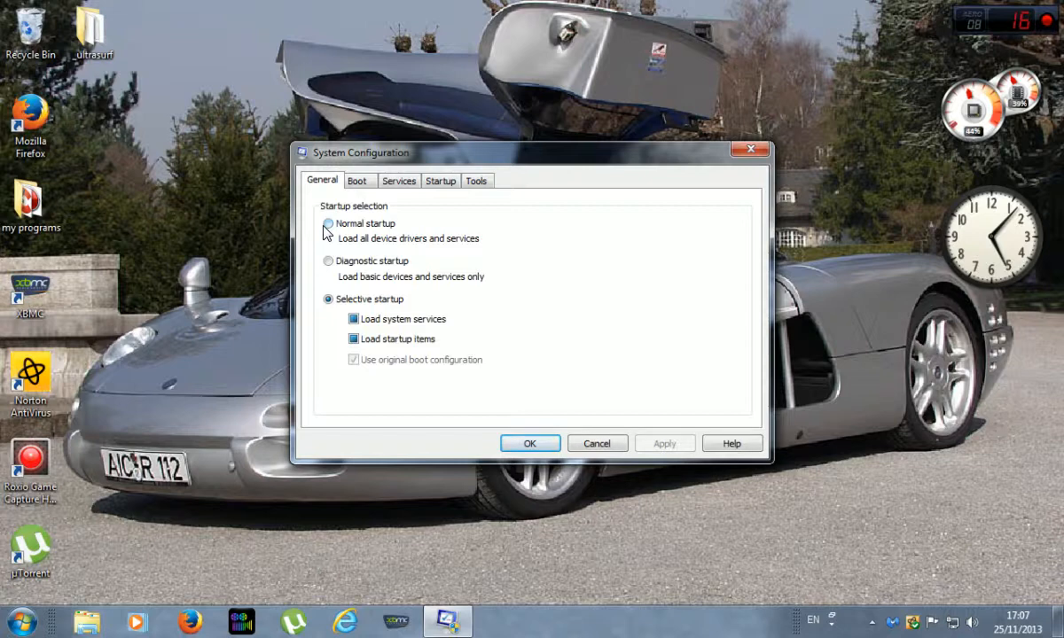
pyautogui.moveTo(381, 256)
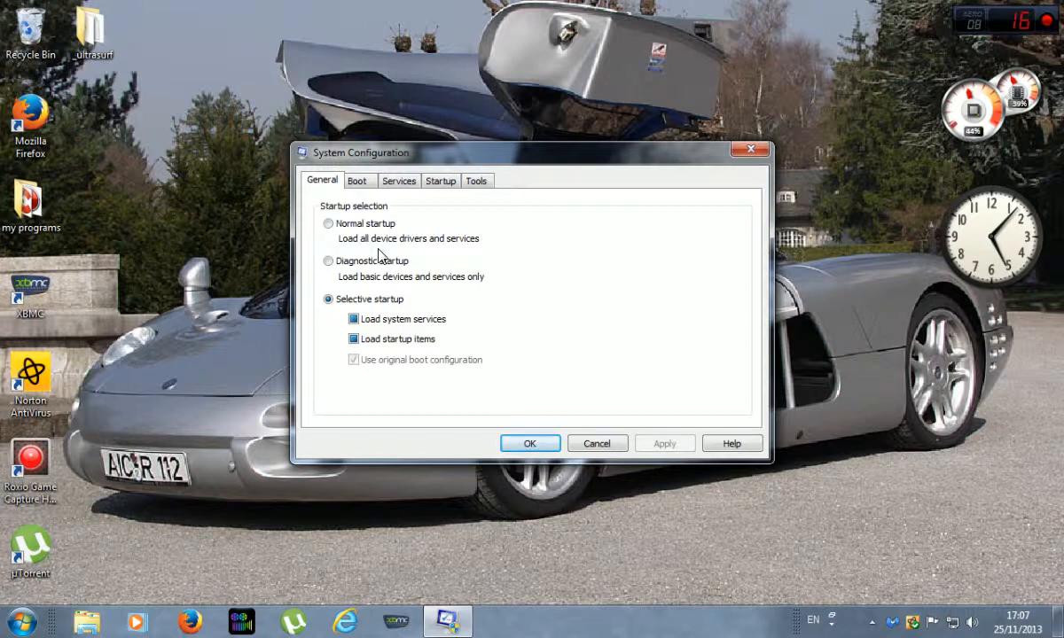
pyautogui.moveTo(472, 321)
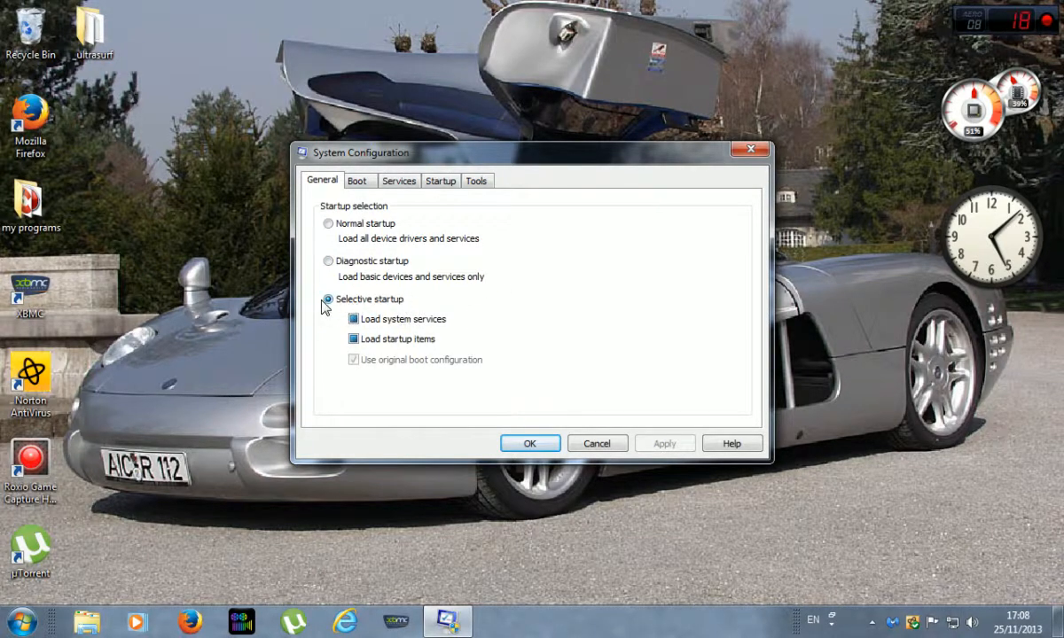
pyautogui.moveTo(379, 325)
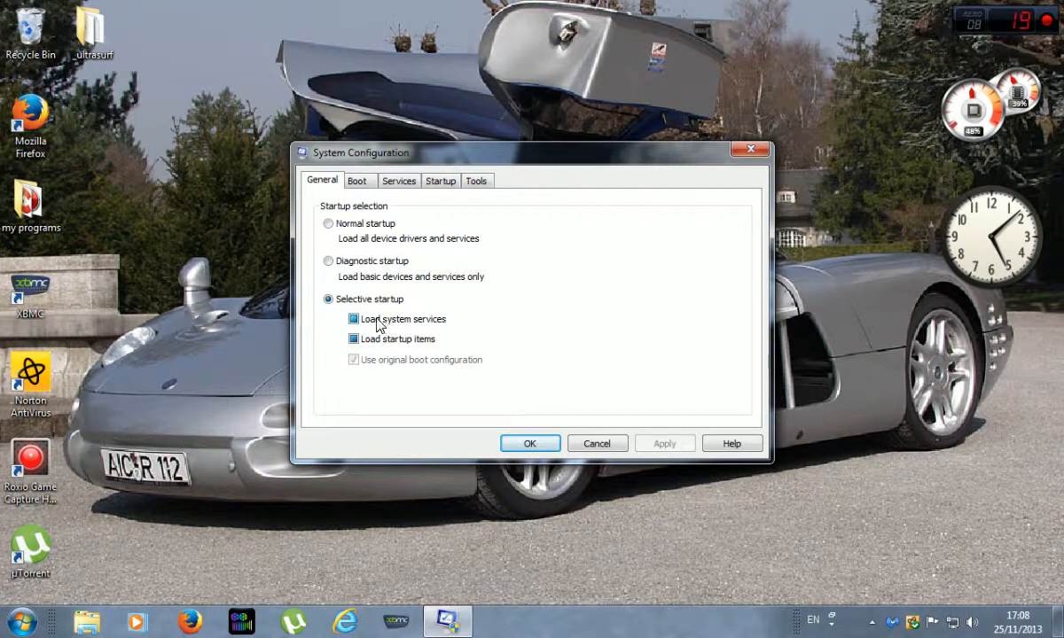
# - Toggle Load system services off and back on so it stays checked
pyautogui.click(353, 318)
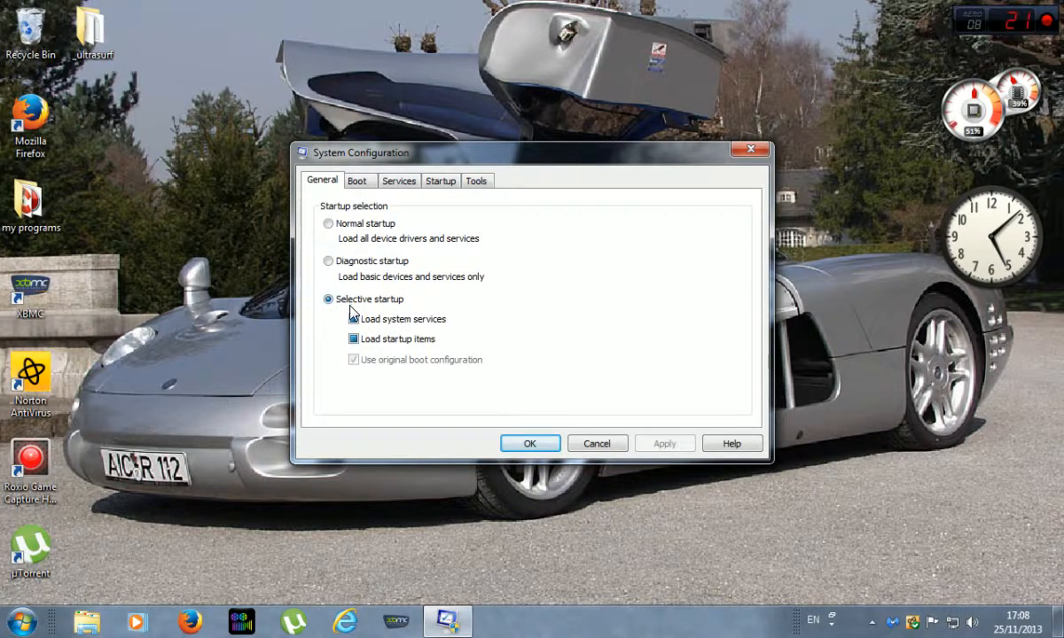
pyautogui.click(353, 319)
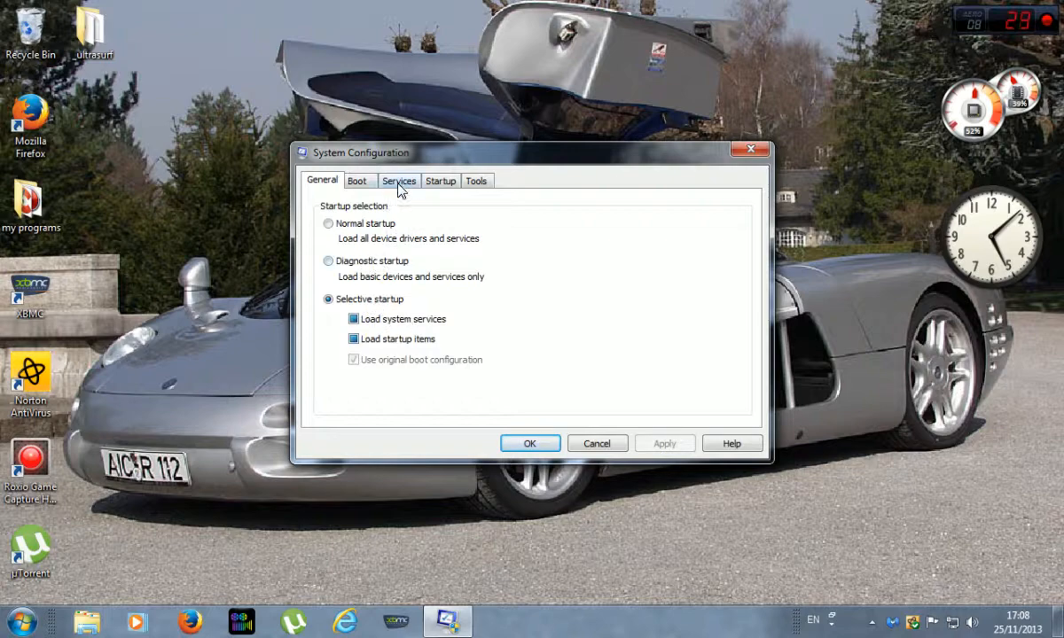
# - Show the Services tab and scroll through the non-Microsoft services list
pyautogui.click(399, 180)
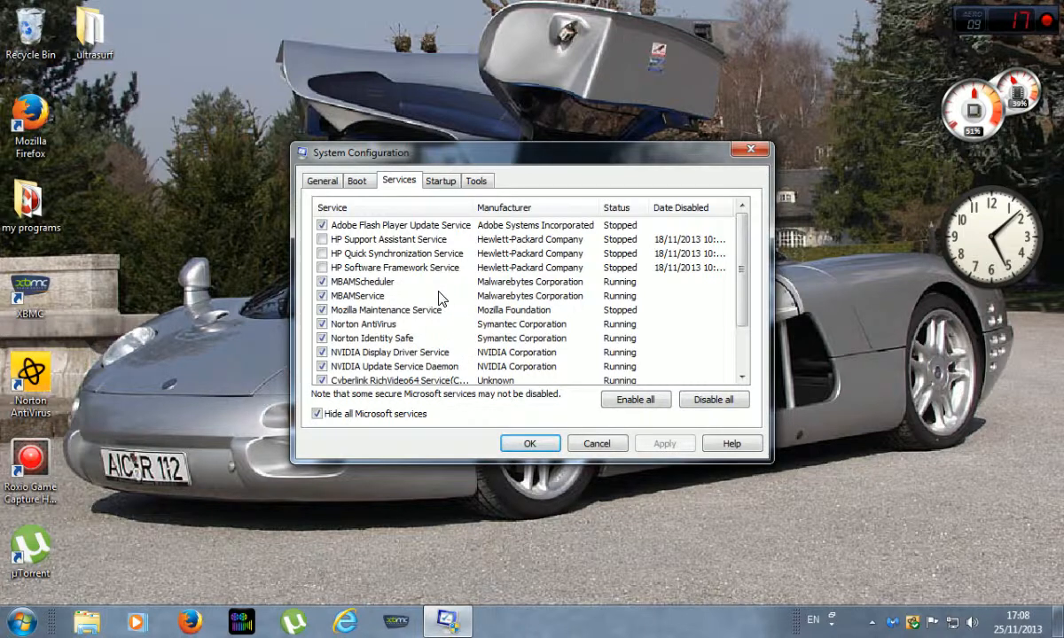
pyautogui.moveTo(345, 247)
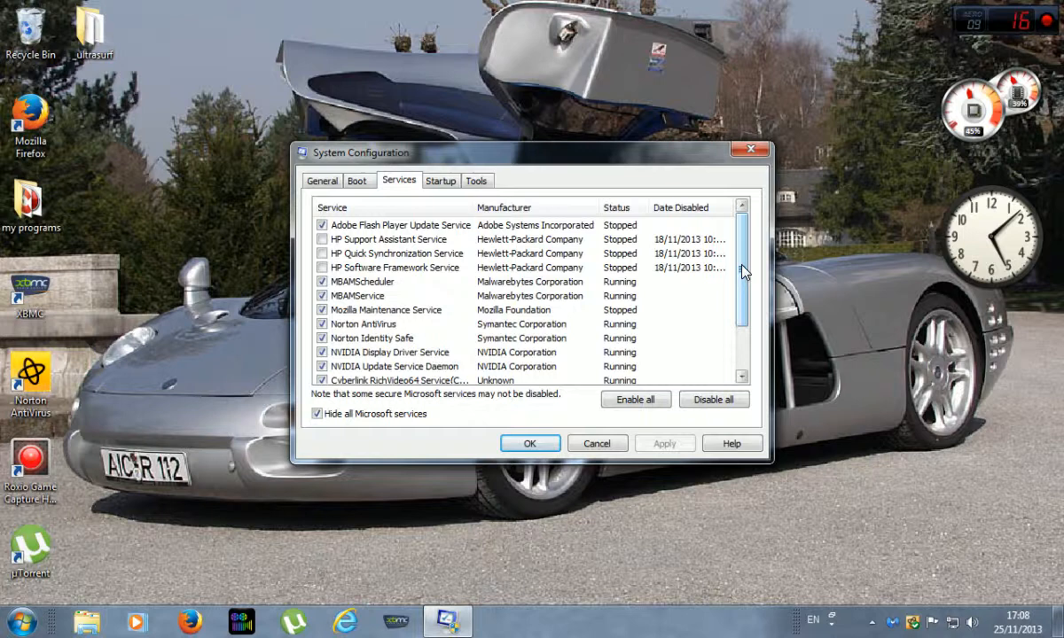
pyautogui.moveTo(337, 330)
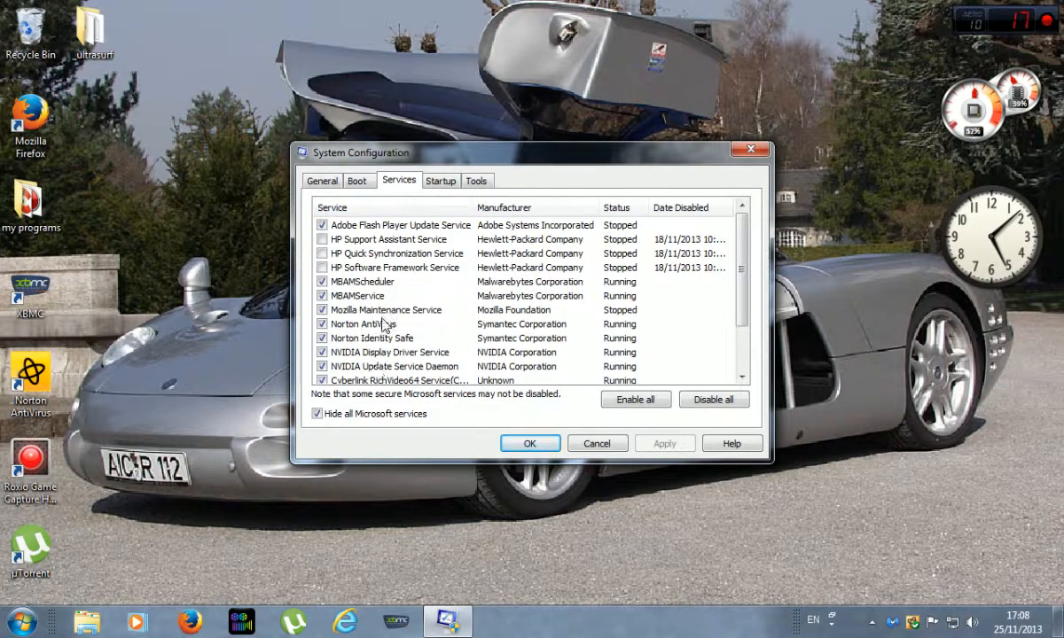
pyautogui.scroll(-3)
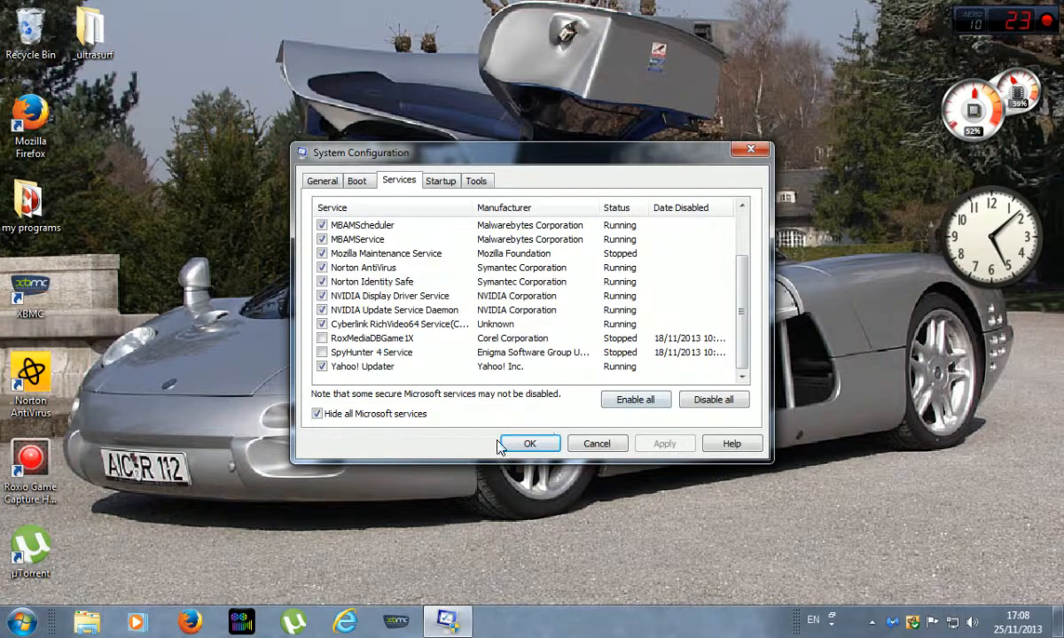
pyautogui.moveTo(678, 317)
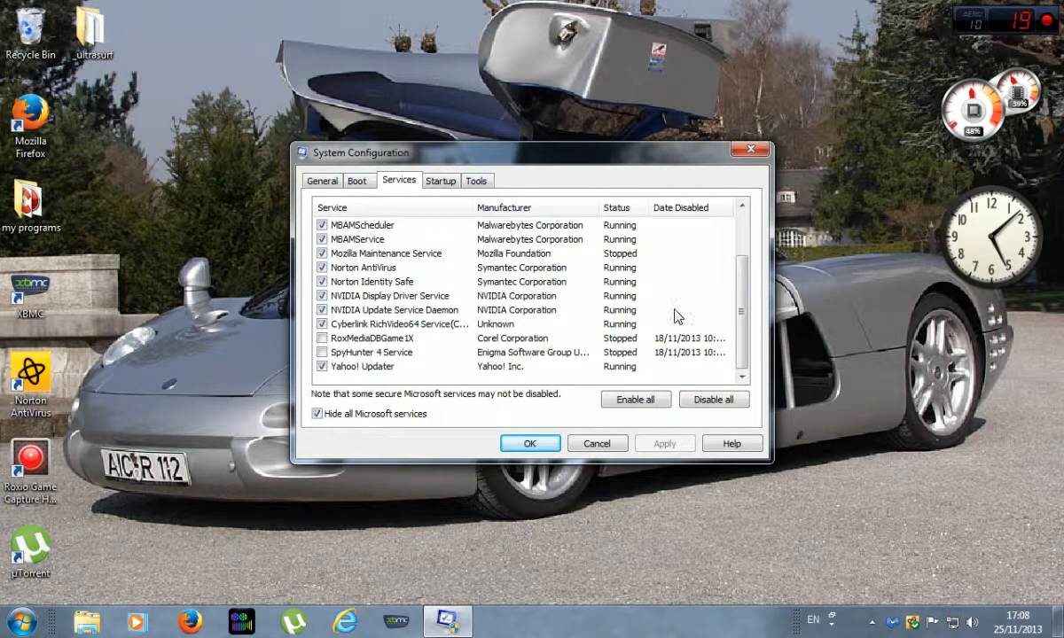
pyautogui.scroll(3)
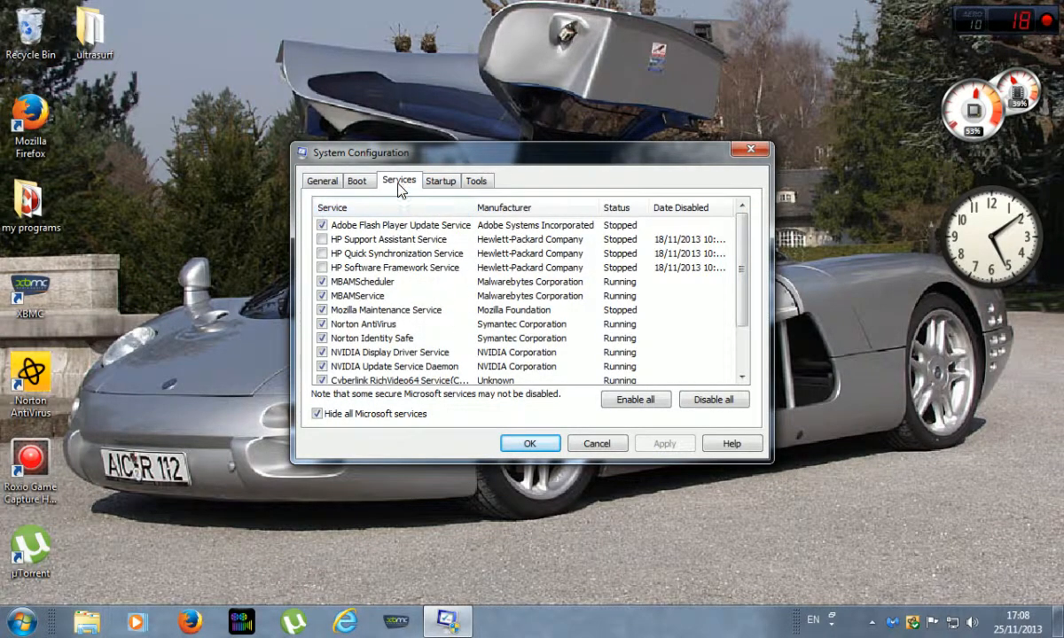
pyautogui.click(441, 181)
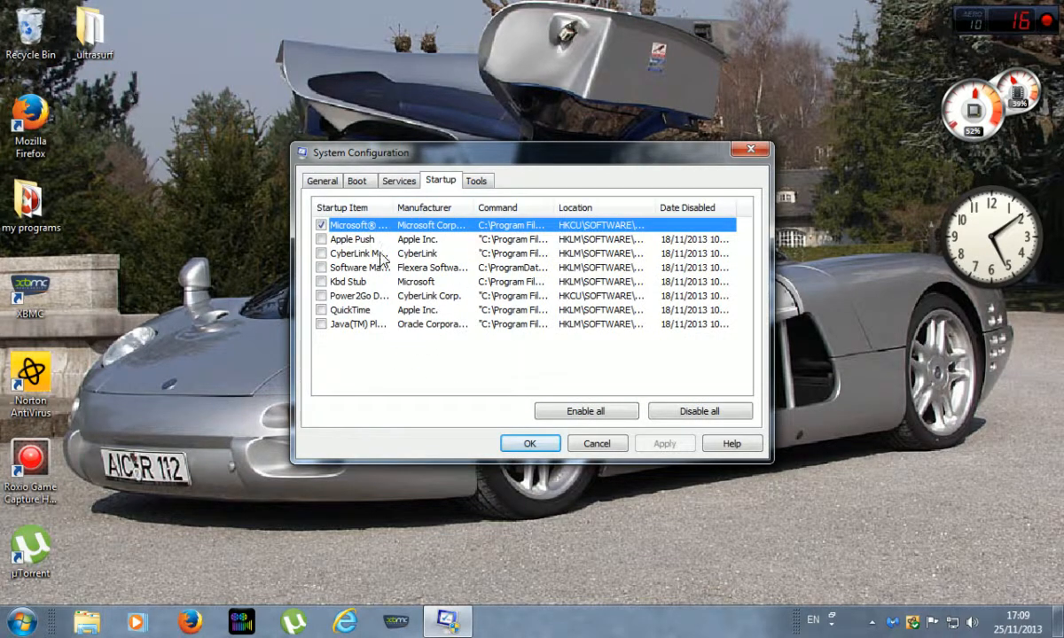
pyautogui.moveTo(459, 228)
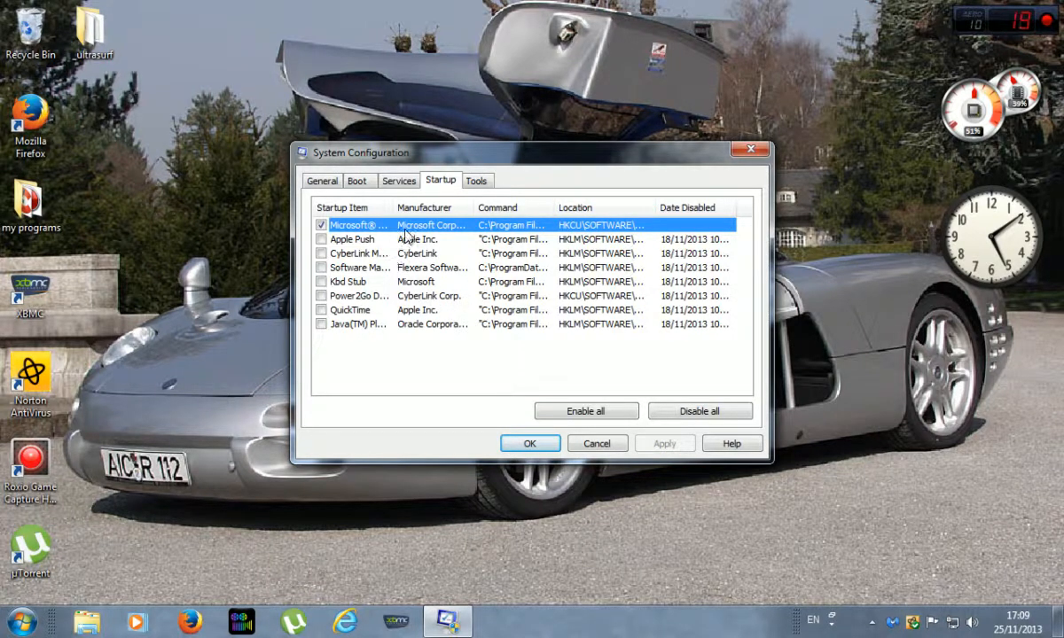
pyautogui.moveTo(434, 323)
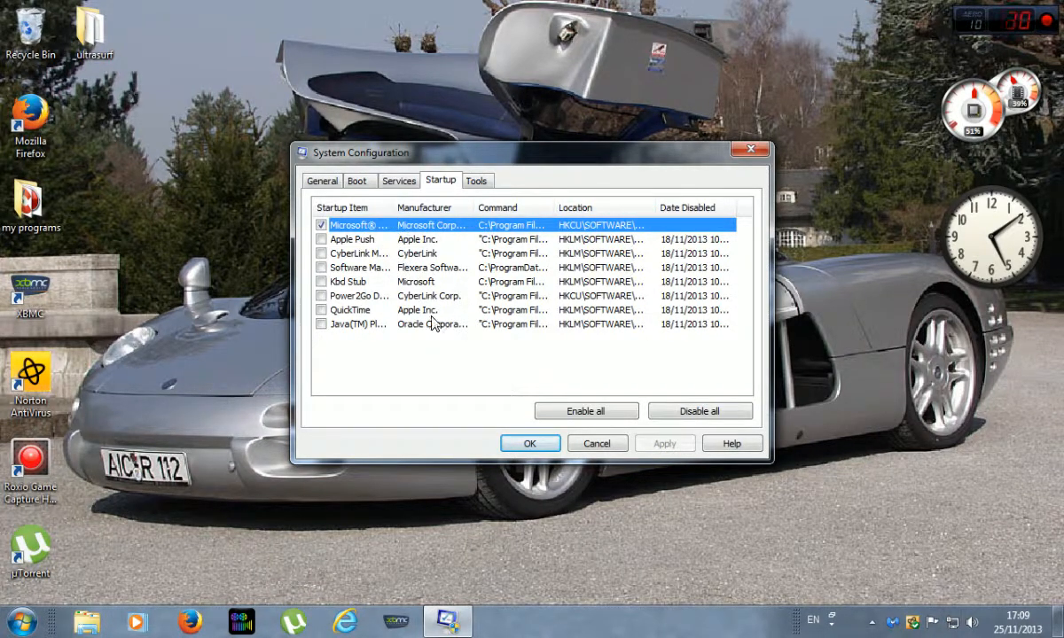
pyautogui.moveTo(386, 295)
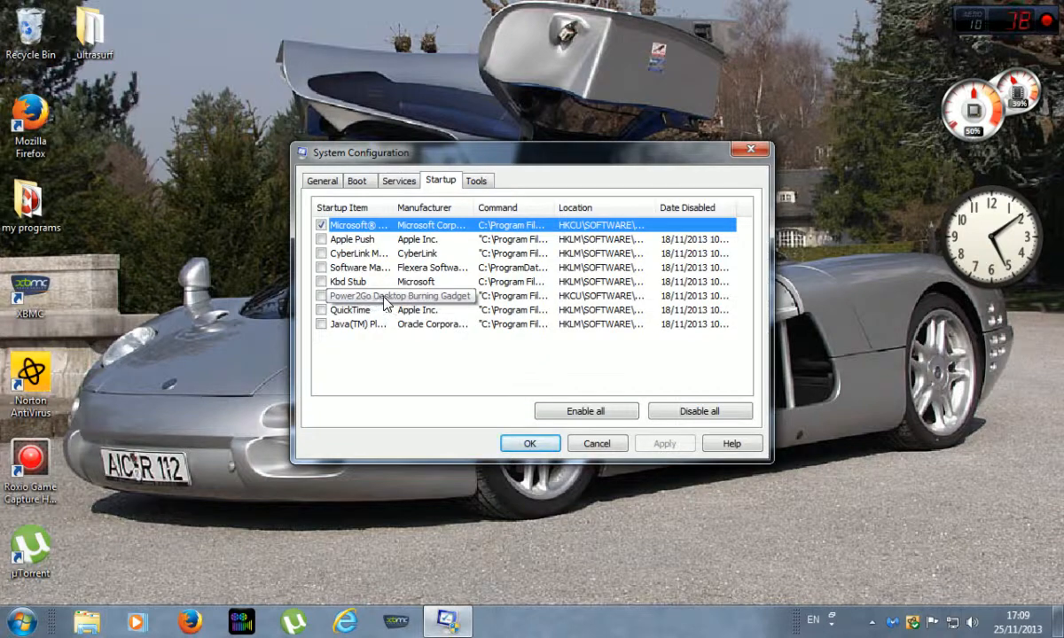
pyautogui.moveTo(388, 318)
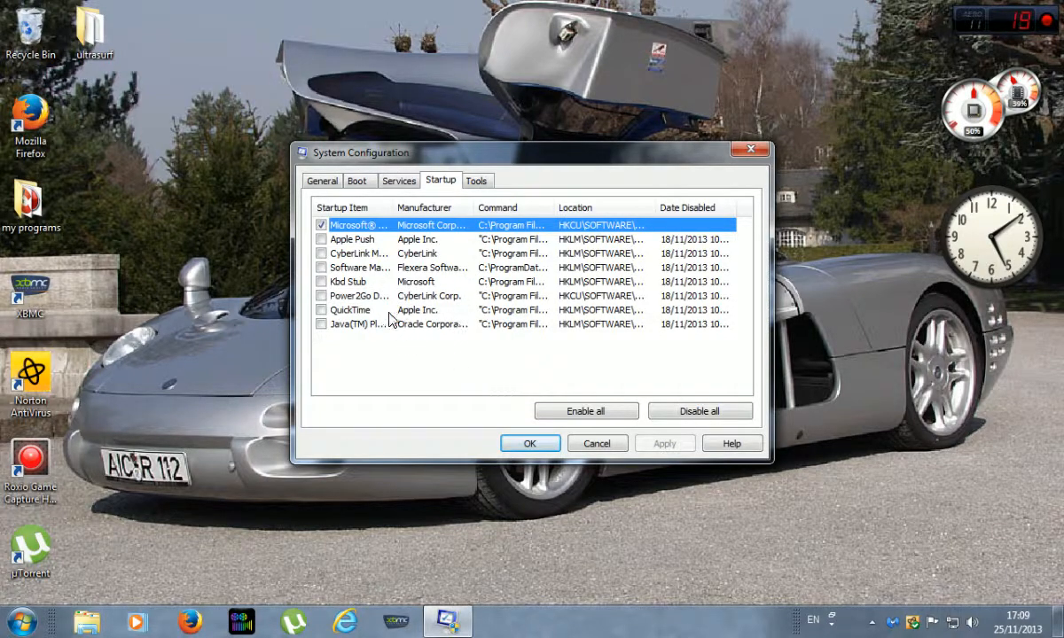
pyautogui.moveTo(494, 327)
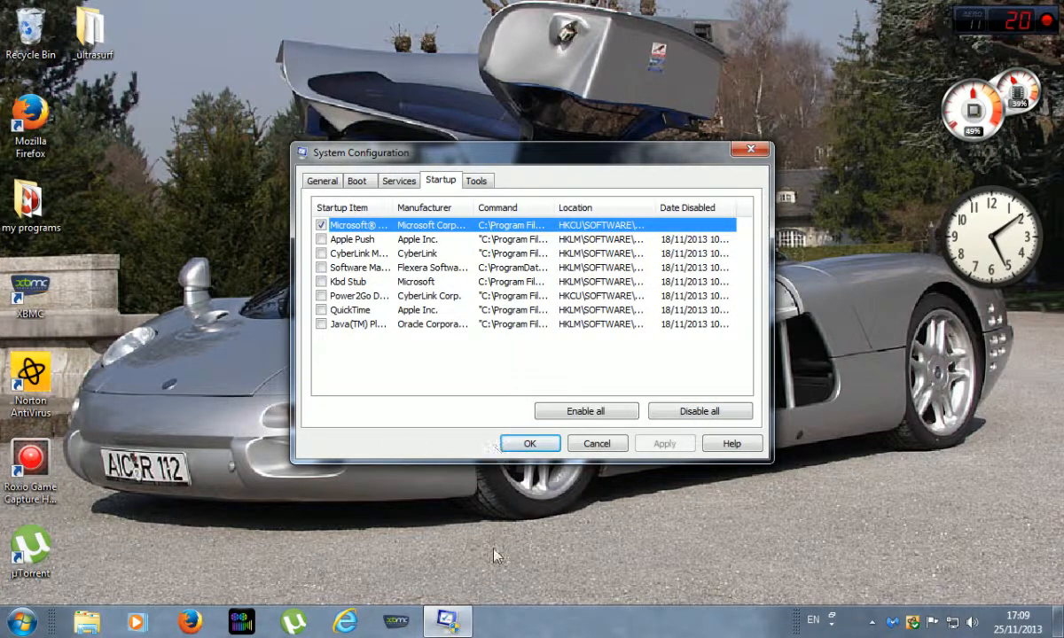
pyautogui.moveTo(202, 193)
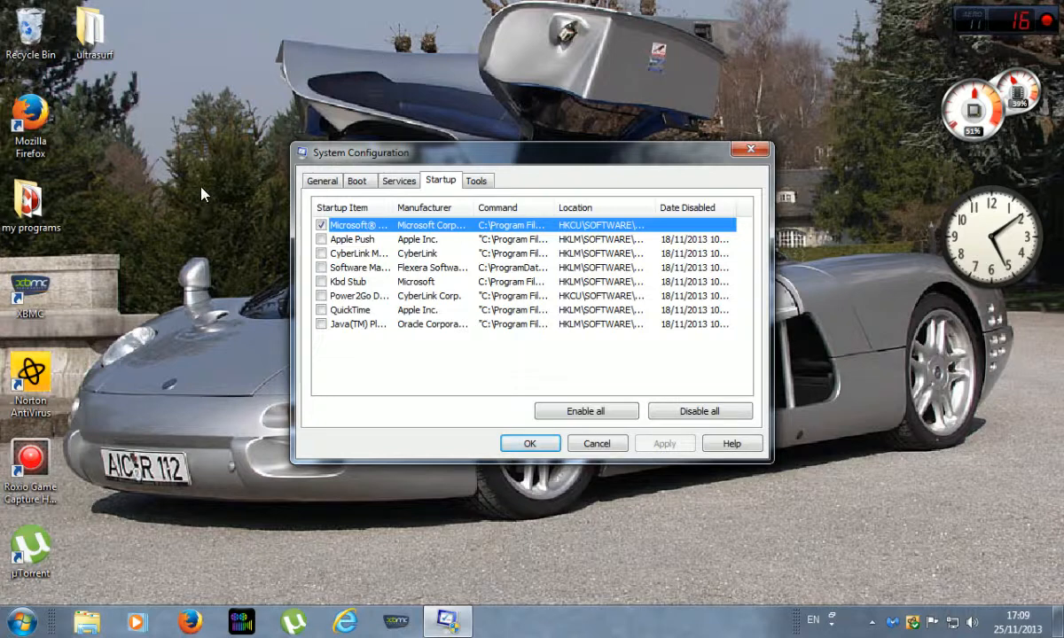
pyautogui.moveTo(279, 574)
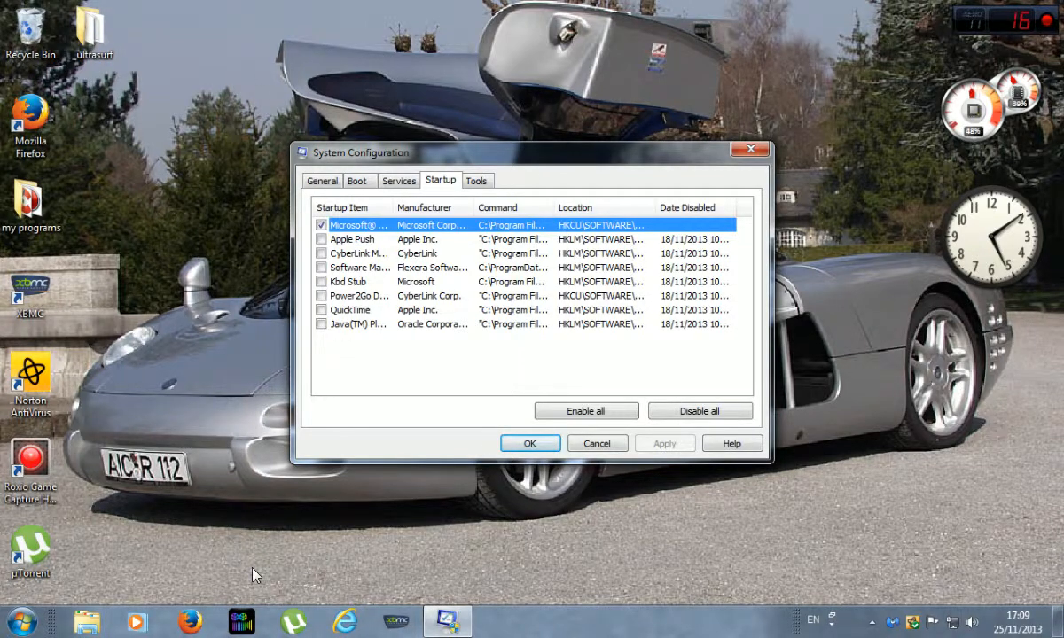
pyautogui.moveTo(372, 309)
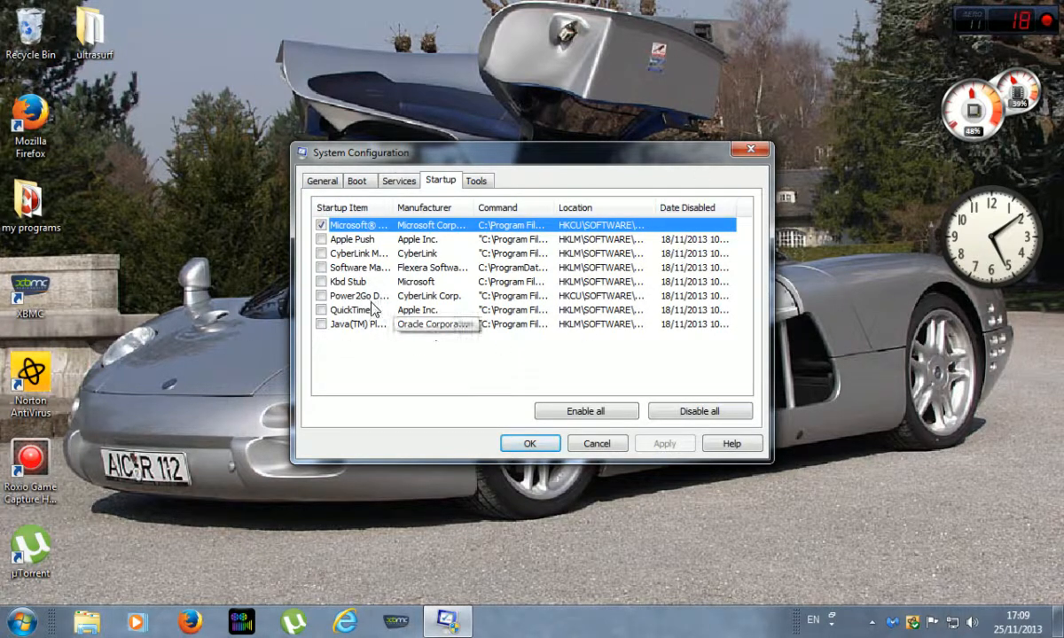
pyautogui.moveTo(547, 359)
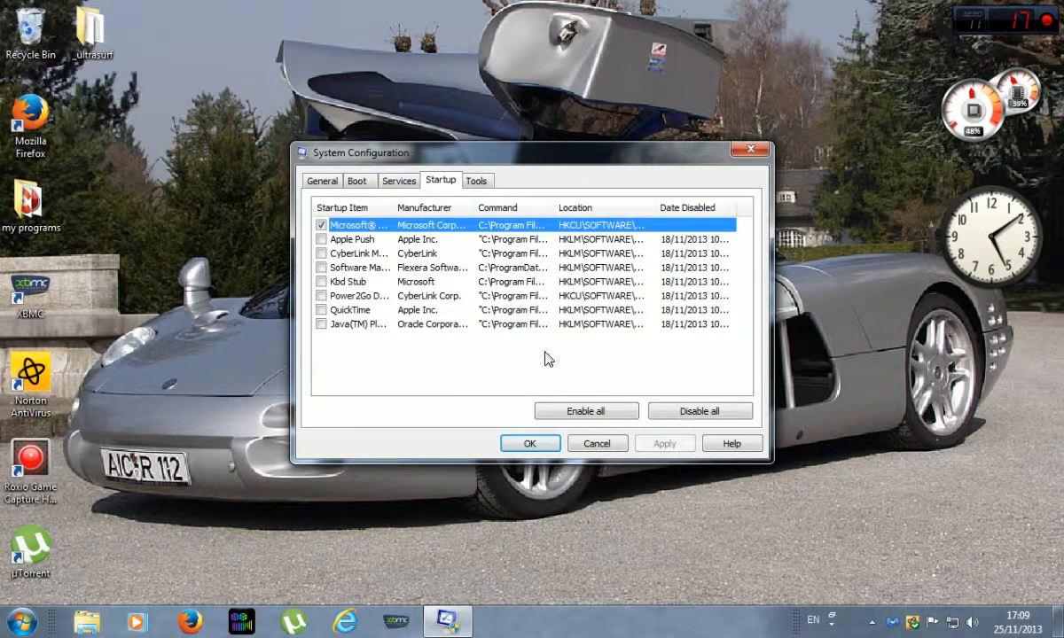
pyautogui.moveTo(354, 114)
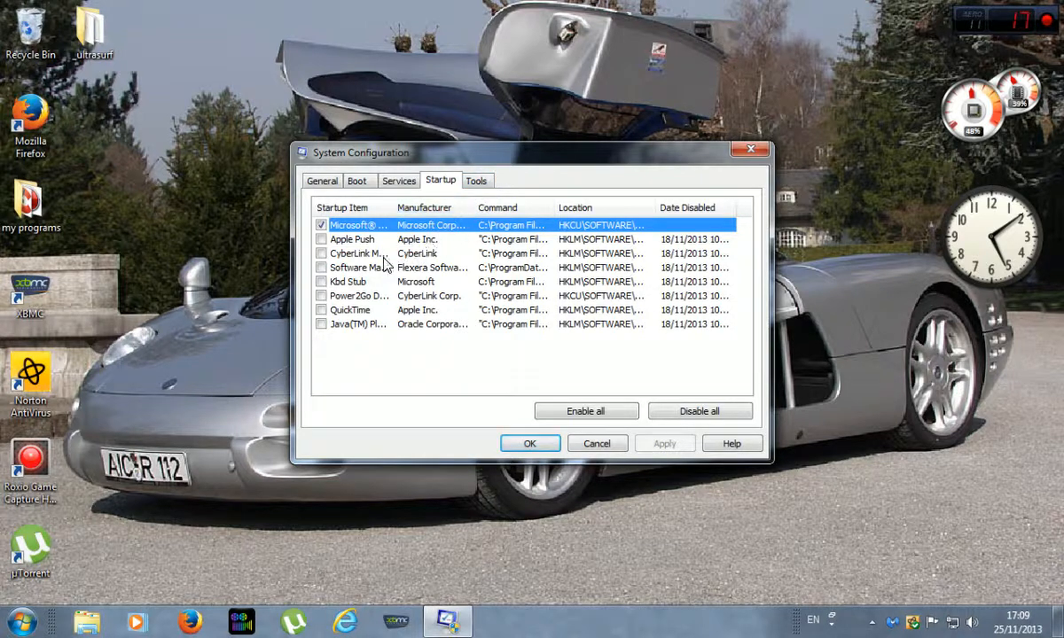
pyautogui.moveTo(31, 629)
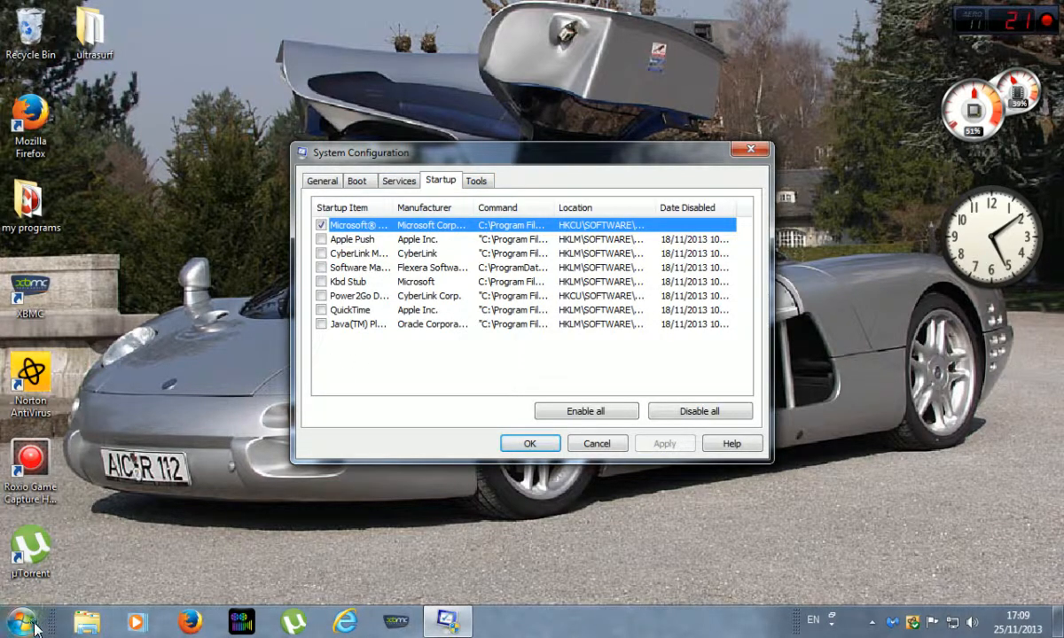
pyautogui.moveTo(106, 509)
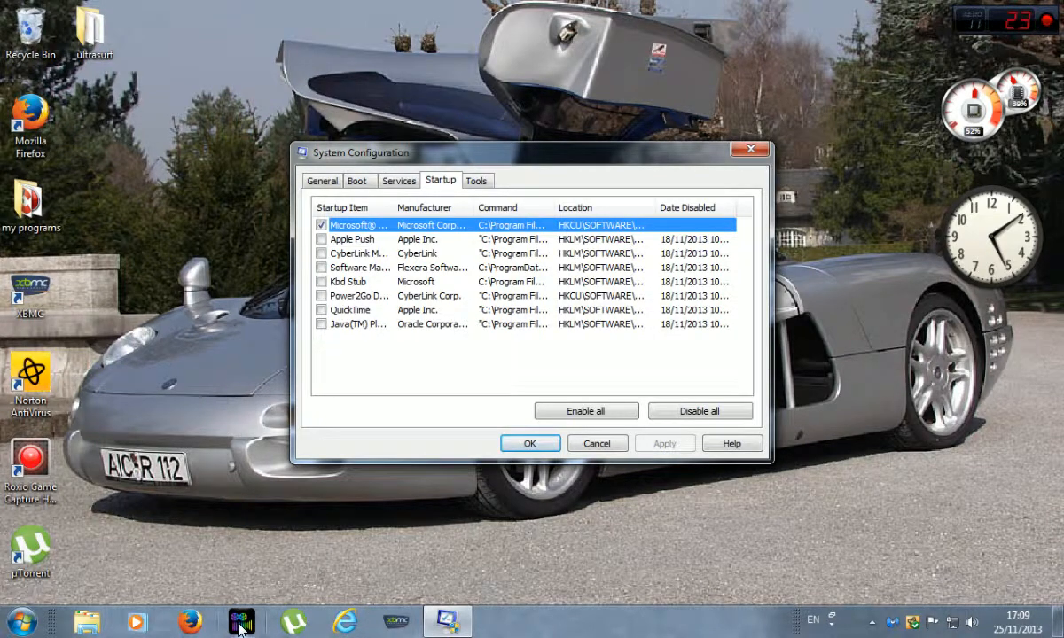
pyautogui.moveTo(105, 142)
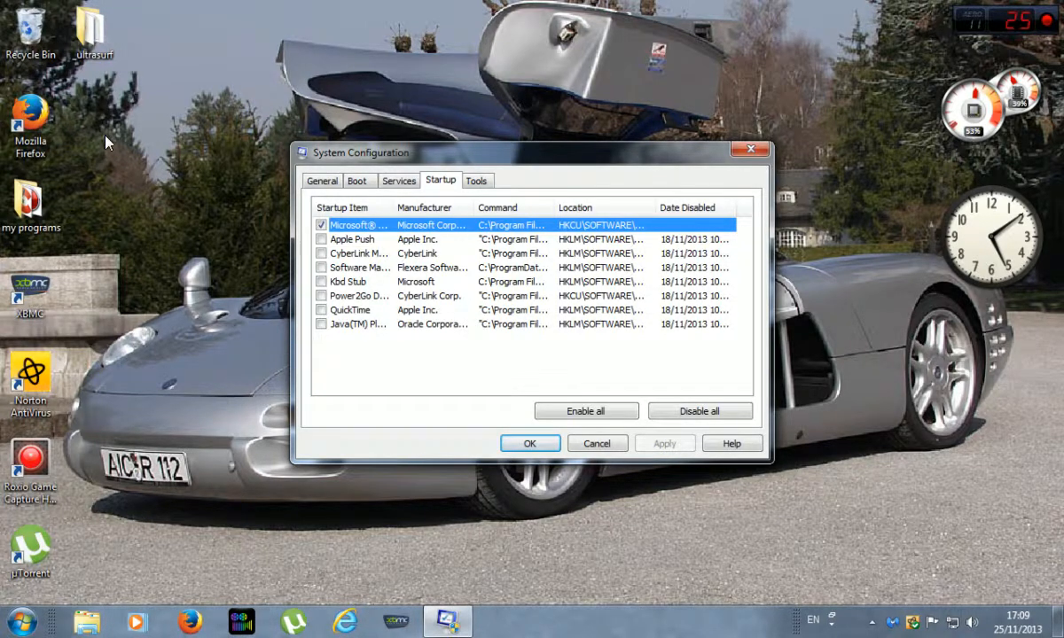
pyautogui.moveTo(282, 127)
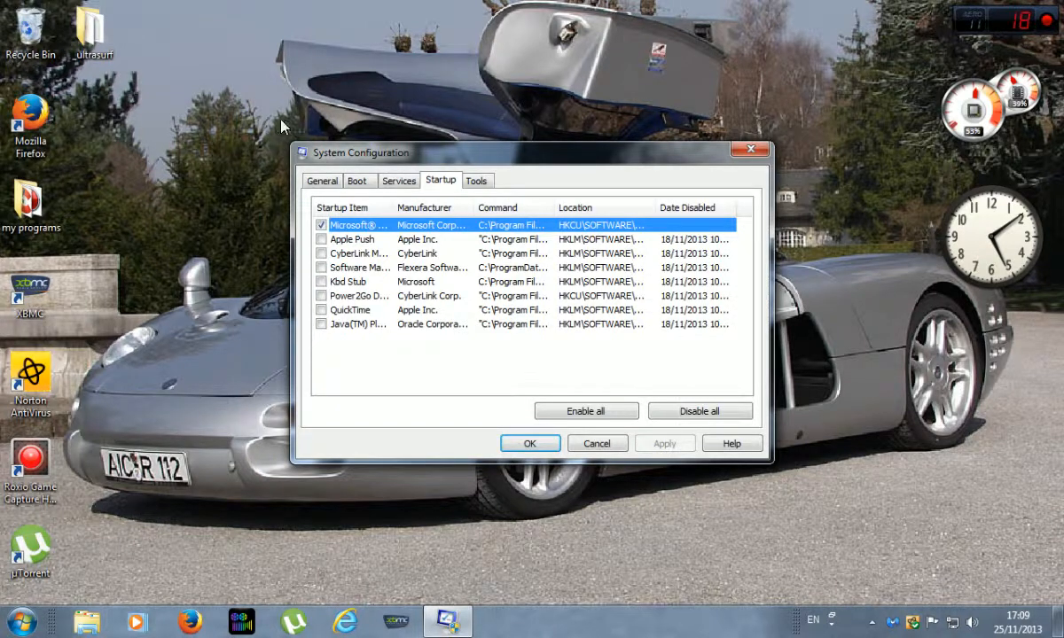
pyautogui.moveTo(493, 288)
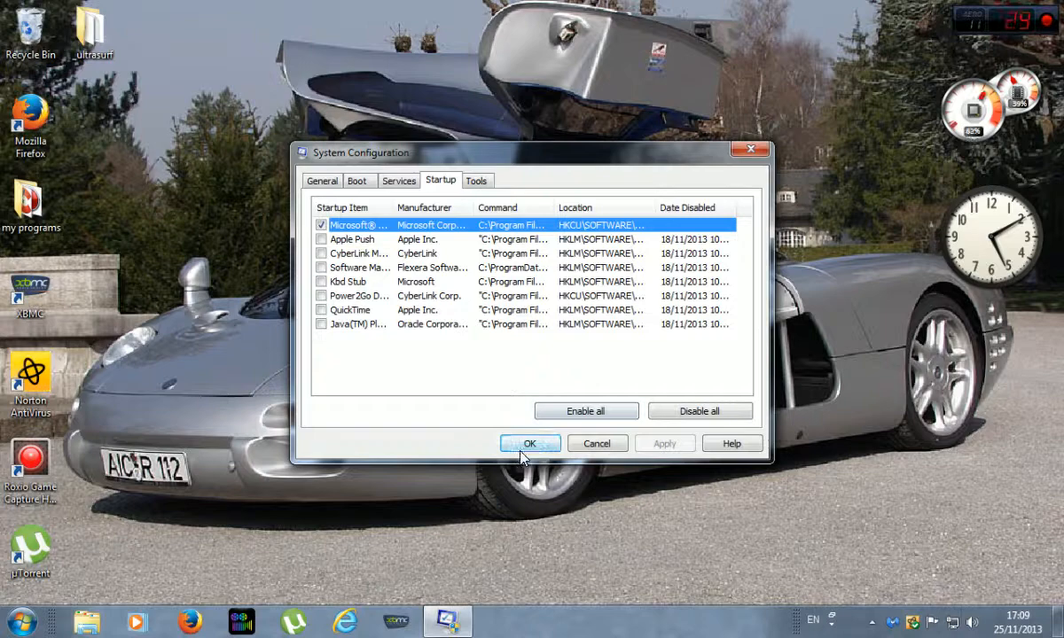
# - Review the Tools, Startup, Boot and Services tabs, ending on General
pyautogui.click(477, 180)
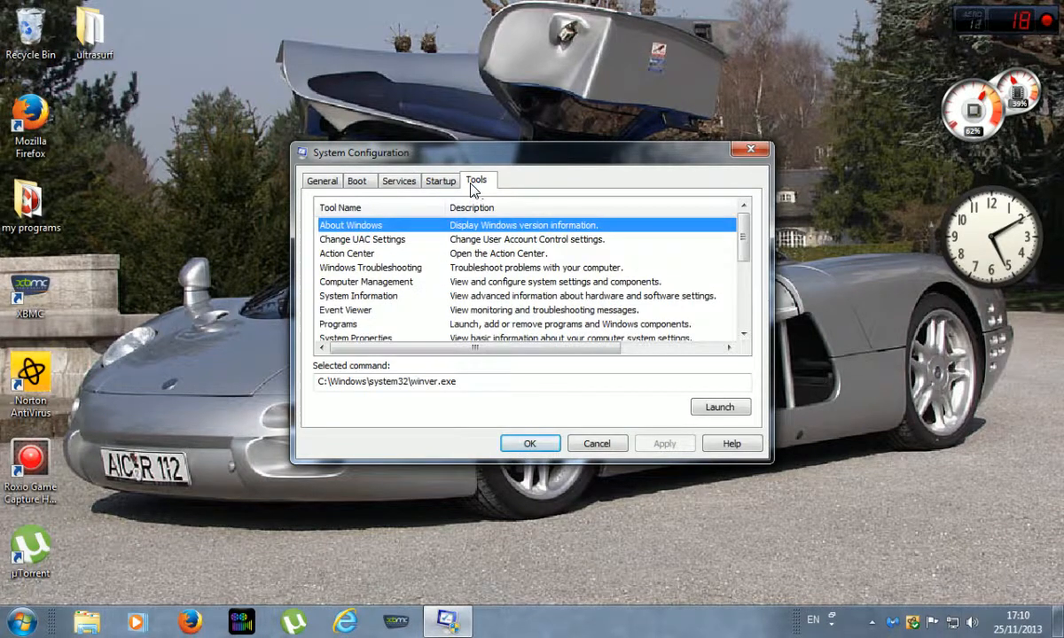
pyautogui.click(440, 181)
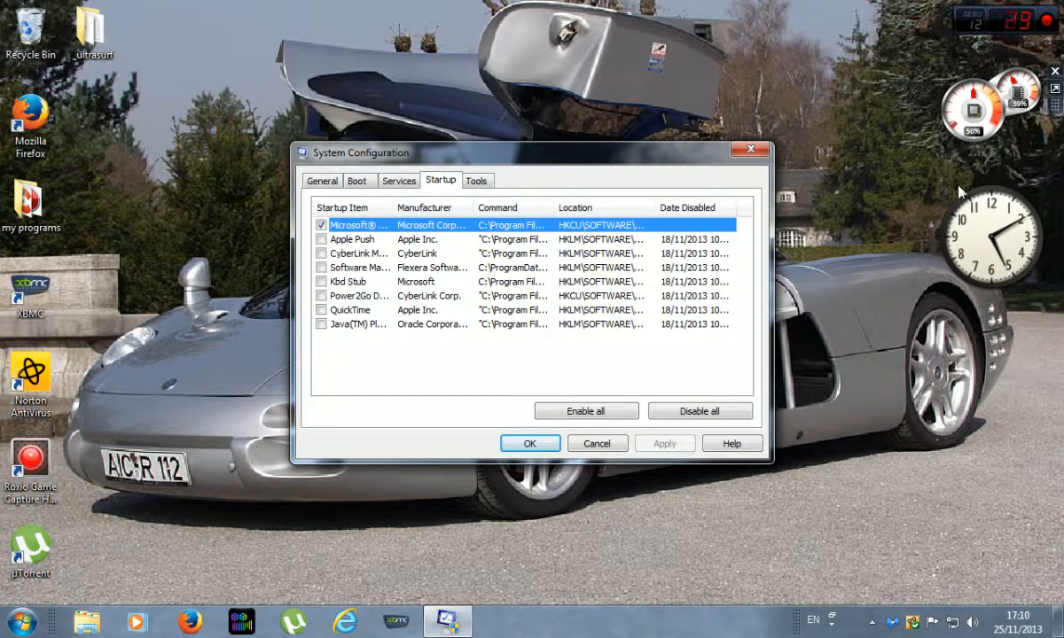
pyautogui.moveTo(767, 42)
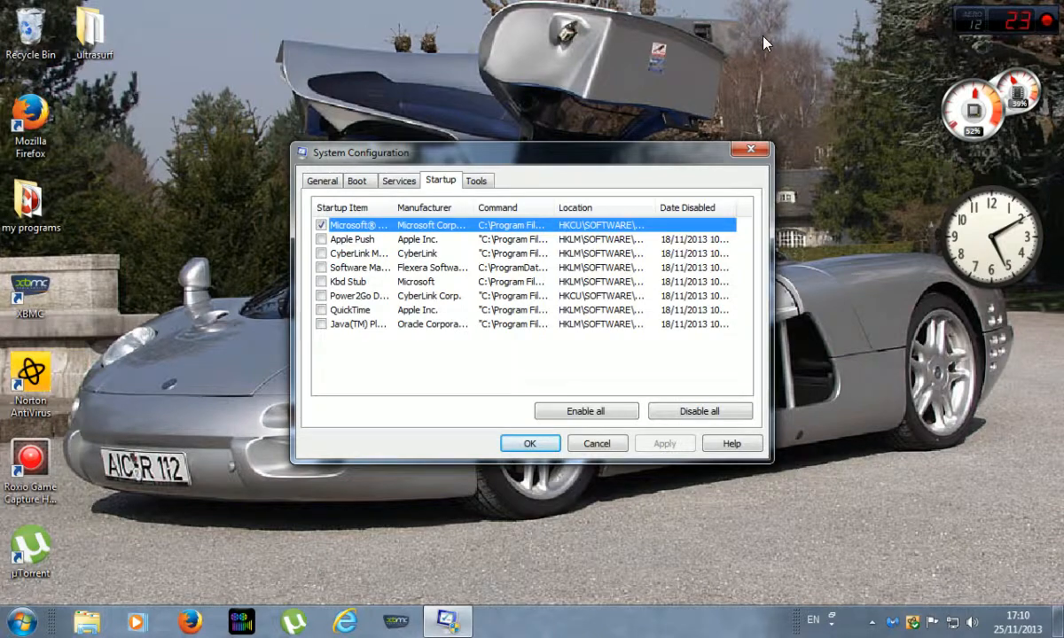
pyautogui.moveTo(383, 173)
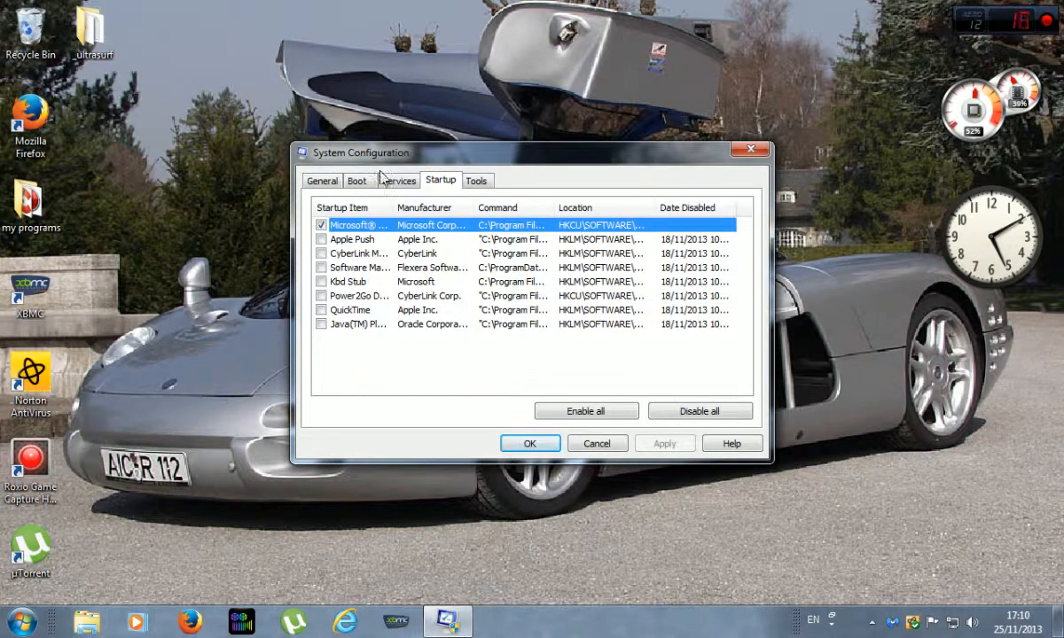
pyautogui.click(357, 181)
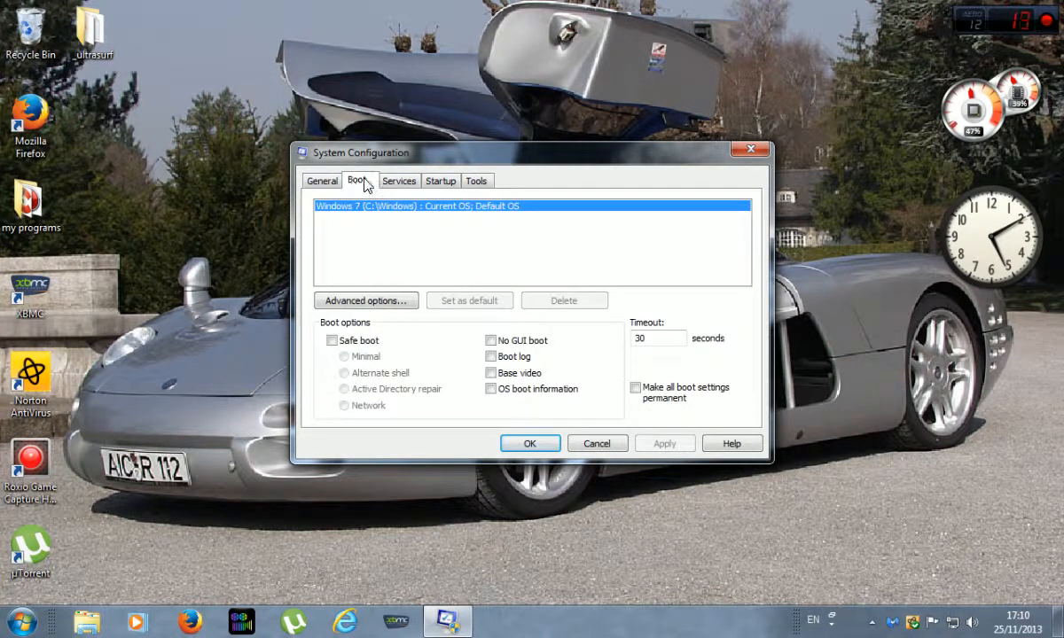
pyautogui.click(399, 181)
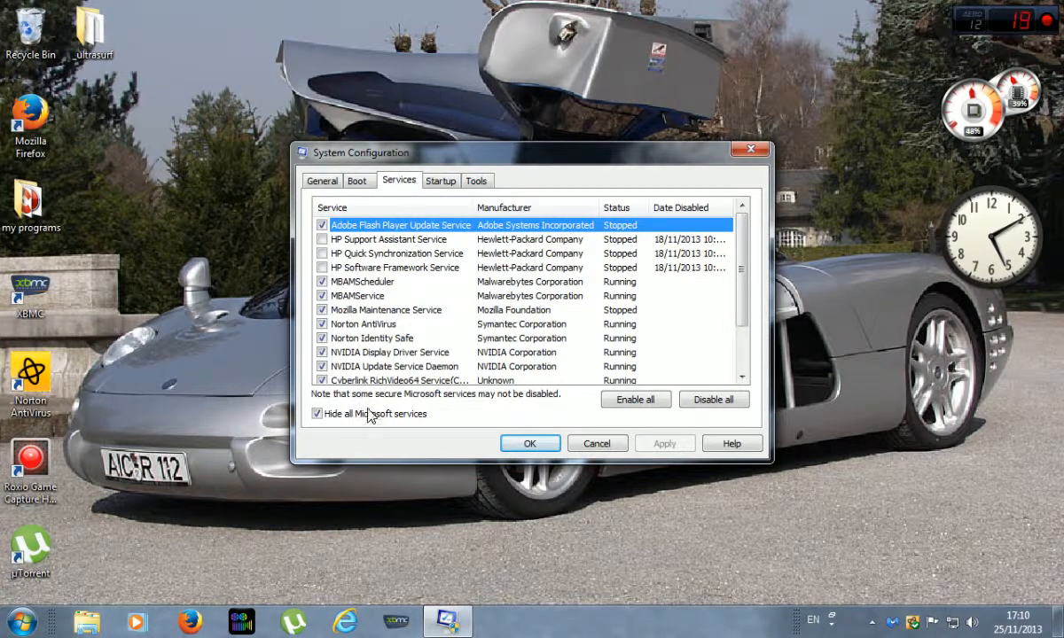
pyautogui.moveTo(373, 355)
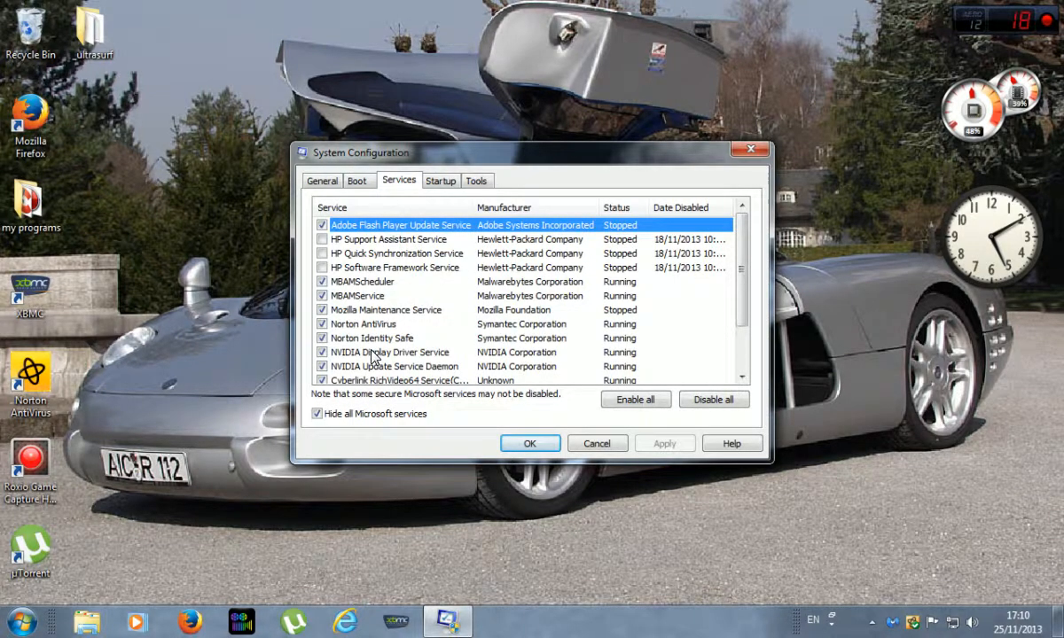
pyautogui.click(441, 181)
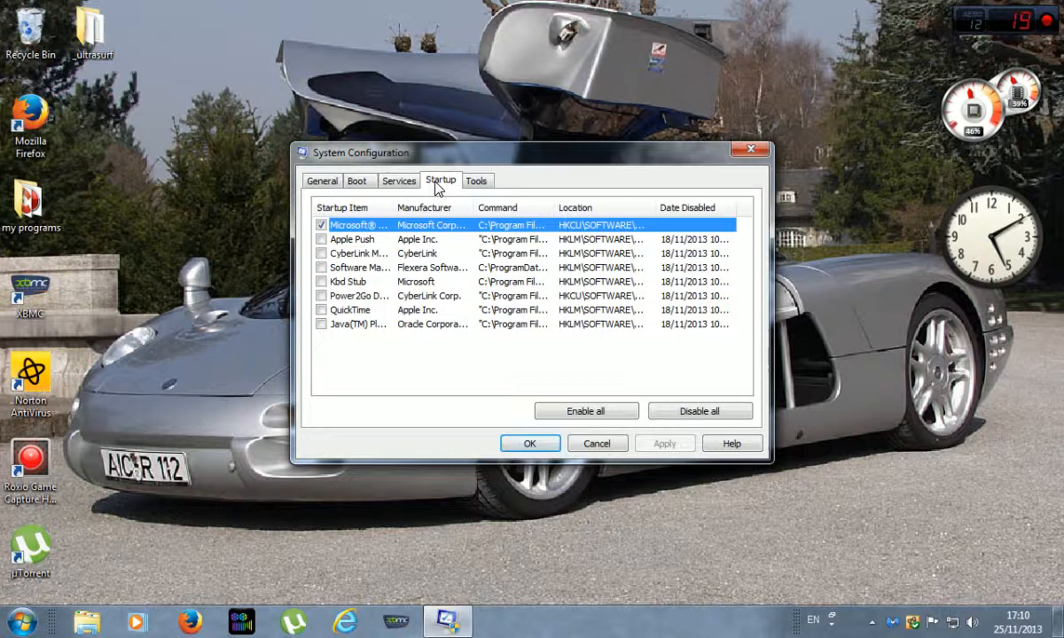
pyautogui.click(322, 180)
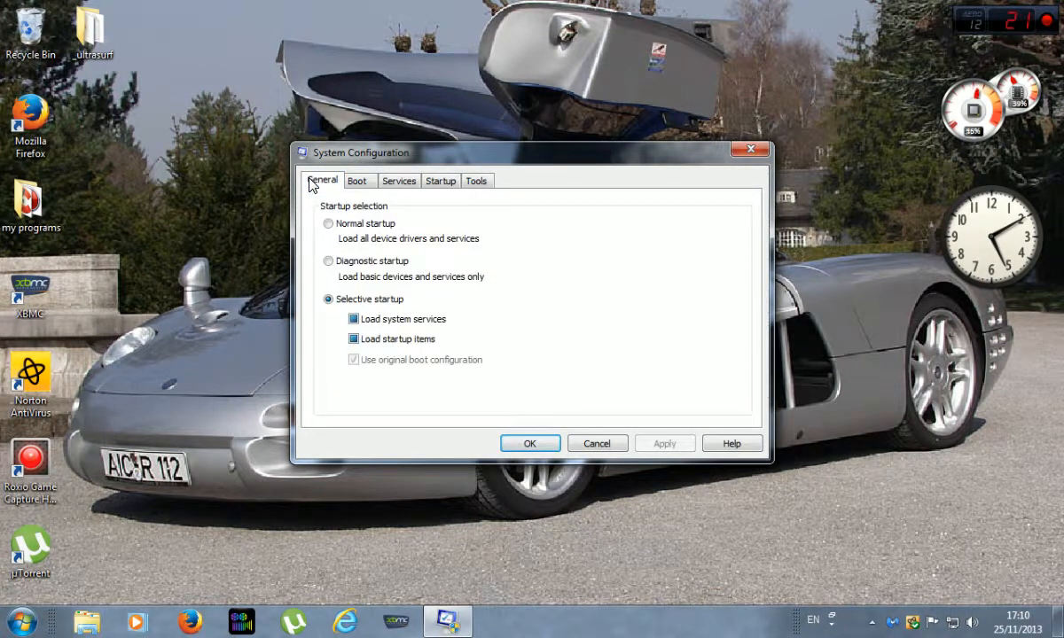
pyautogui.moveTo(367, 302)
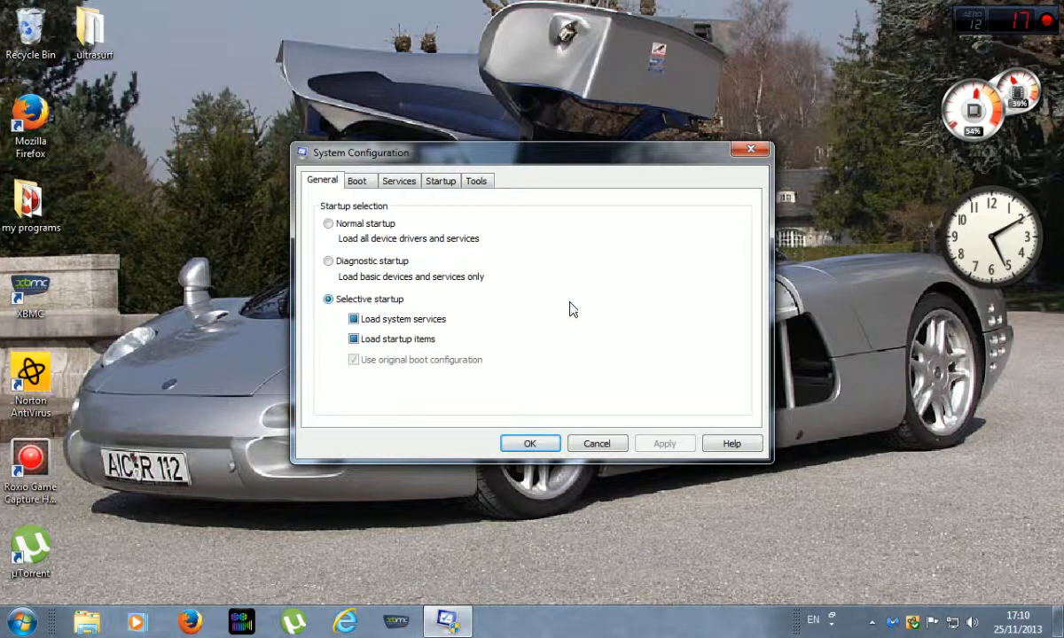
pyautogui.moveTo(574, 292)
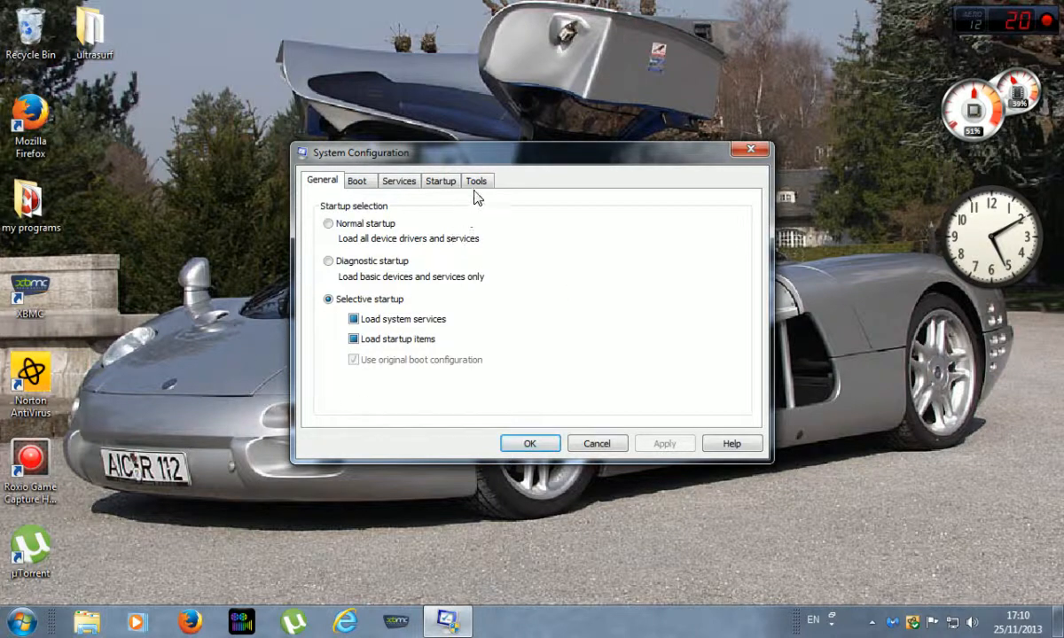
# - Return to the Startup tab's list of startup items
pyautogui.click(440, 180)
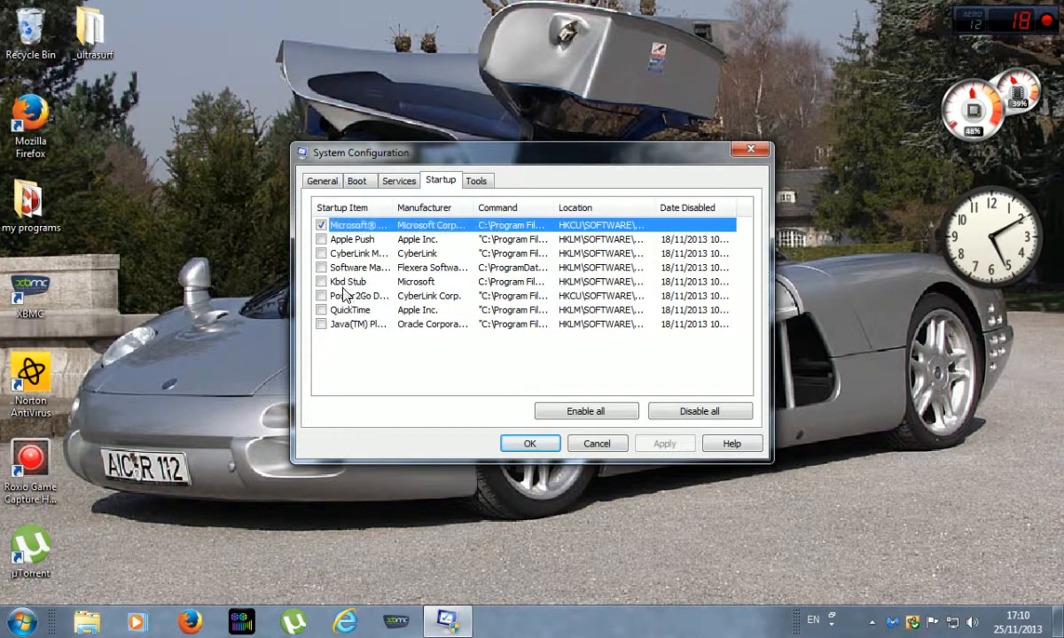
pyautogui.moveTo(306, 255)
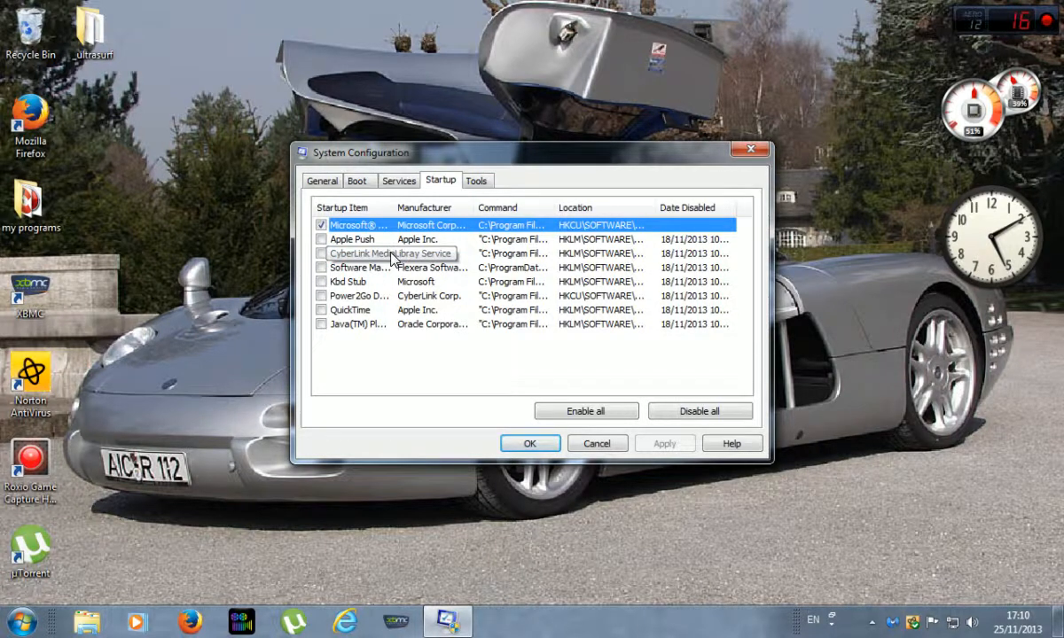
pyautogui.moveTo(377, 273)
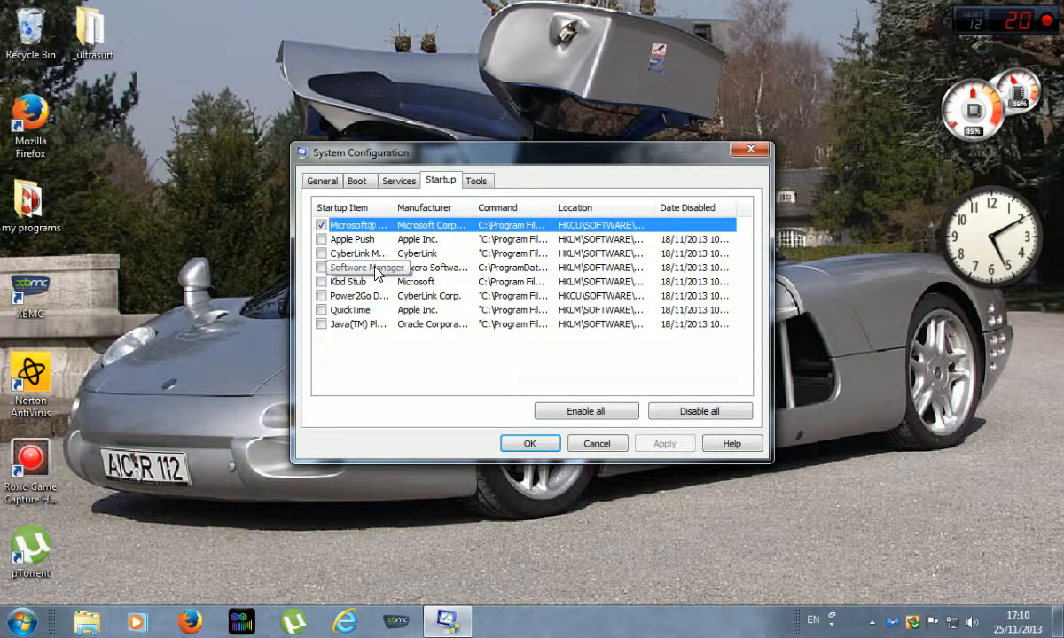
pyautogui.moveTo(251, 335)
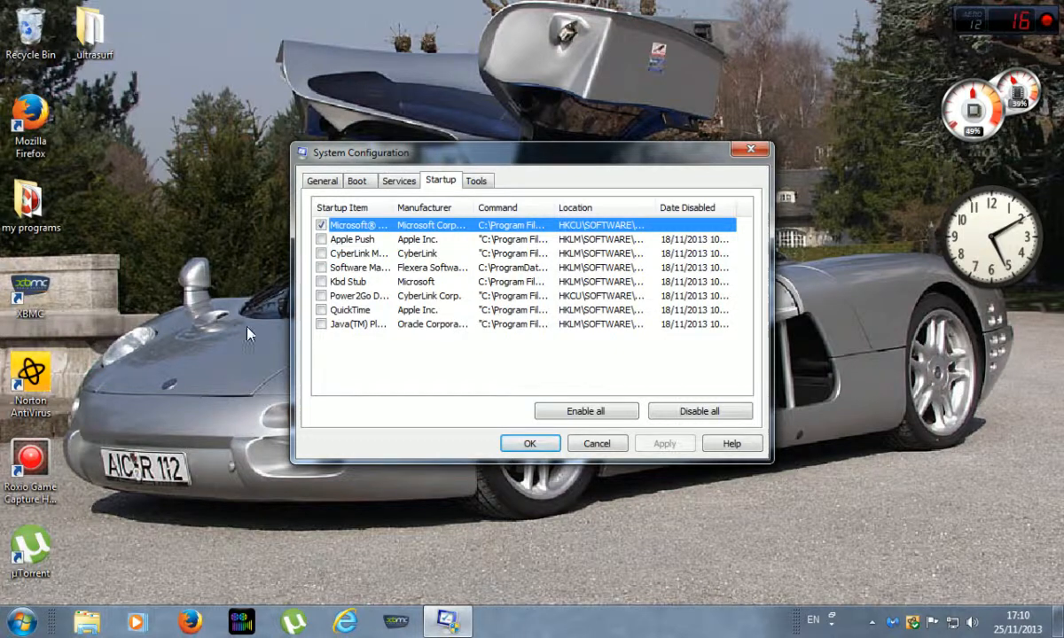
pyautogui.moveTo(230, 397)
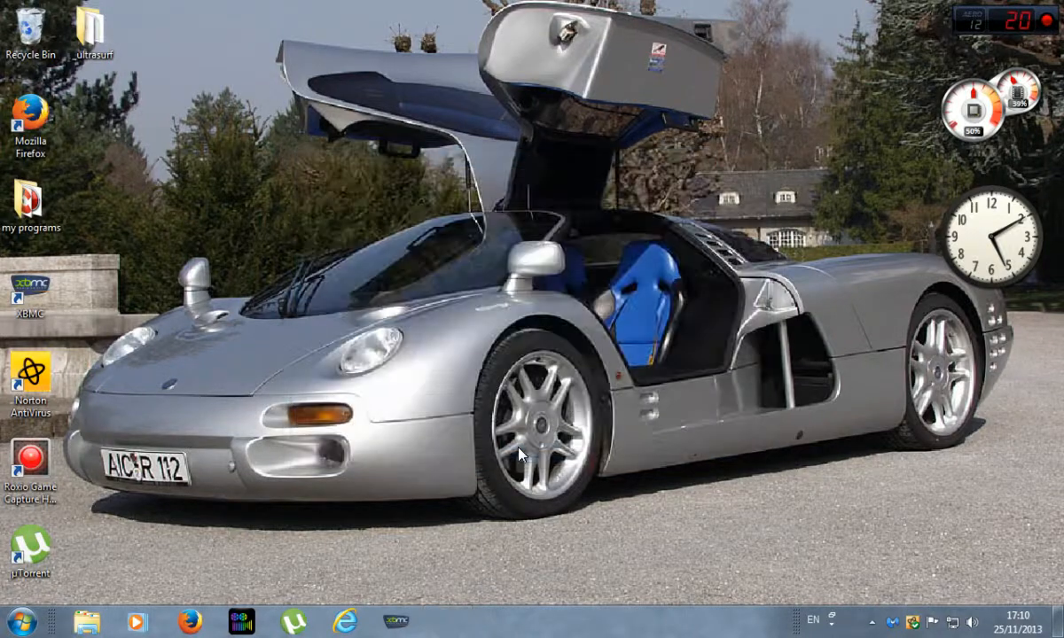
pyautogui.moveTo(240, 196)
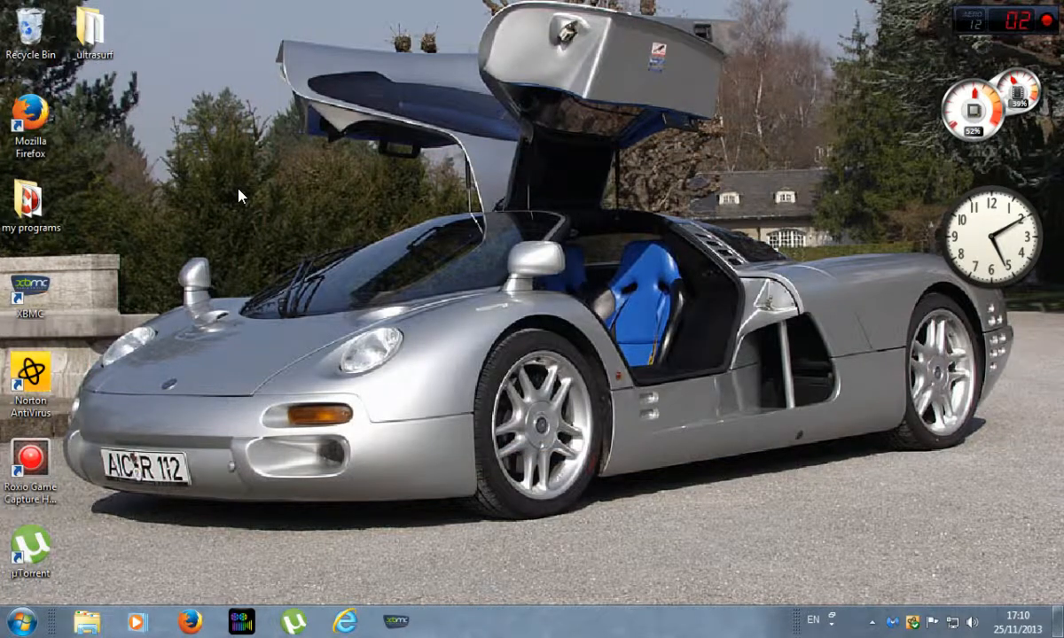
pyautogui.moveTo(319, 248)
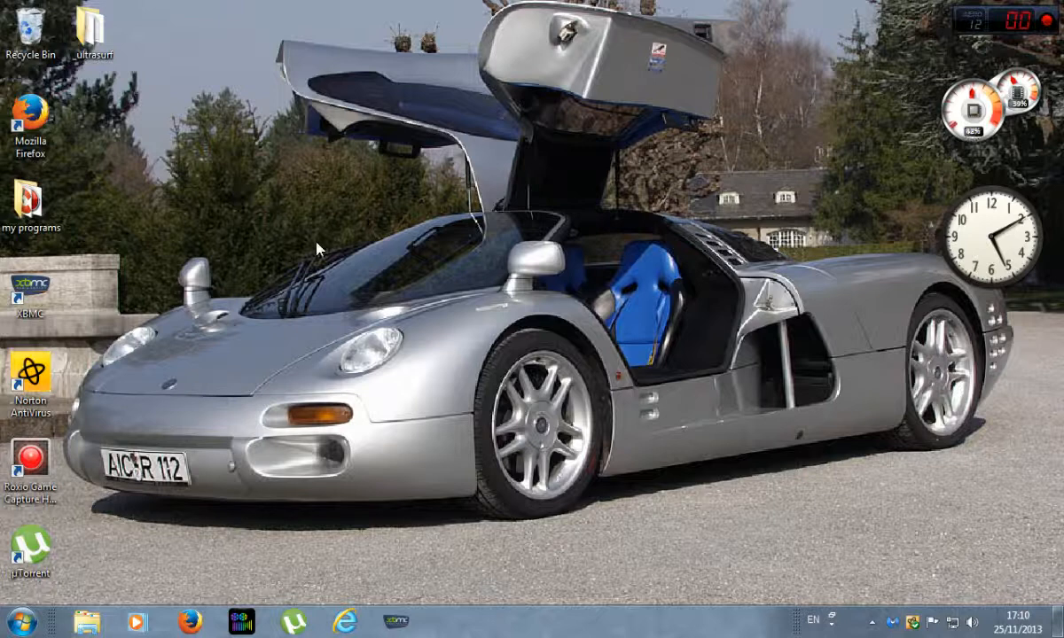
pyautogui.moveTo(756, 39)
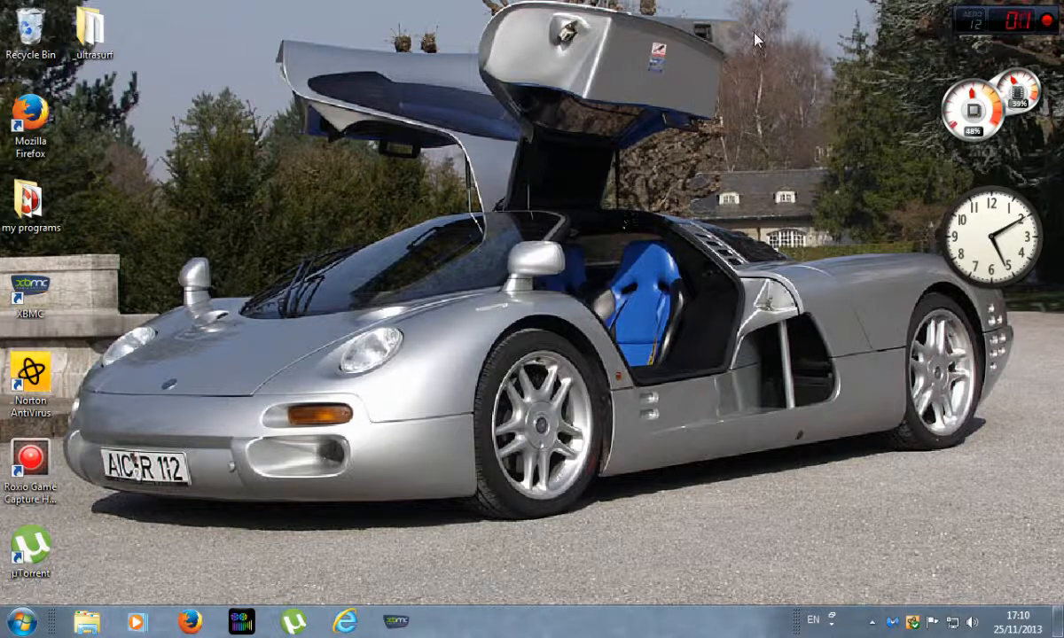